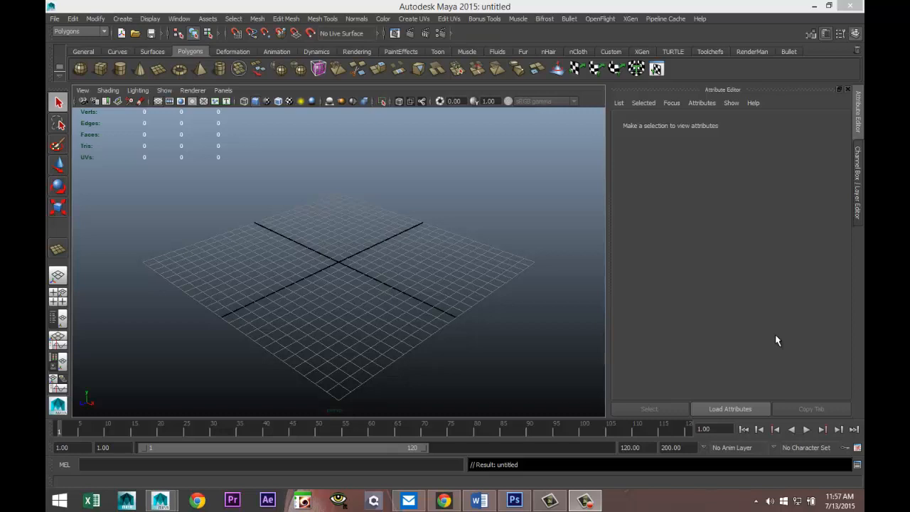
mouse_move(476, 309)
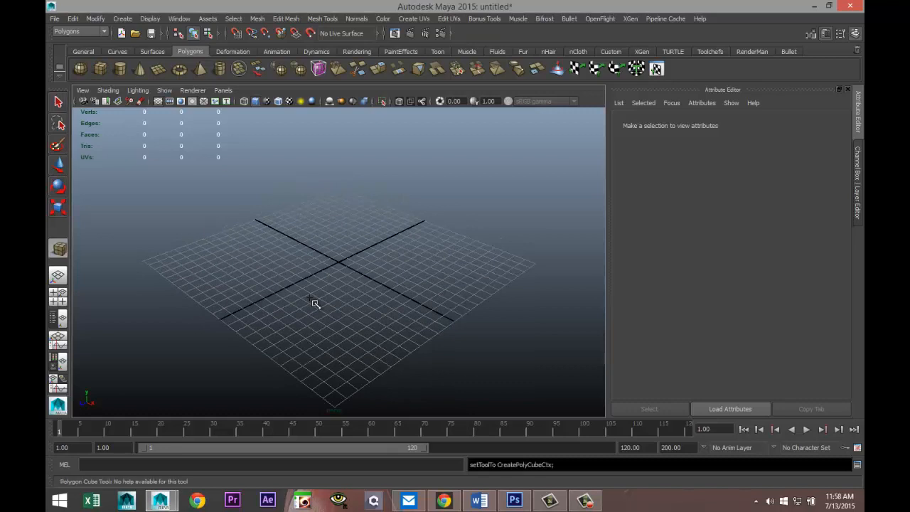
Draw a cube on the grid and set polyCube1's width, height and depth to 5
drag(315, 304, 407, 242)
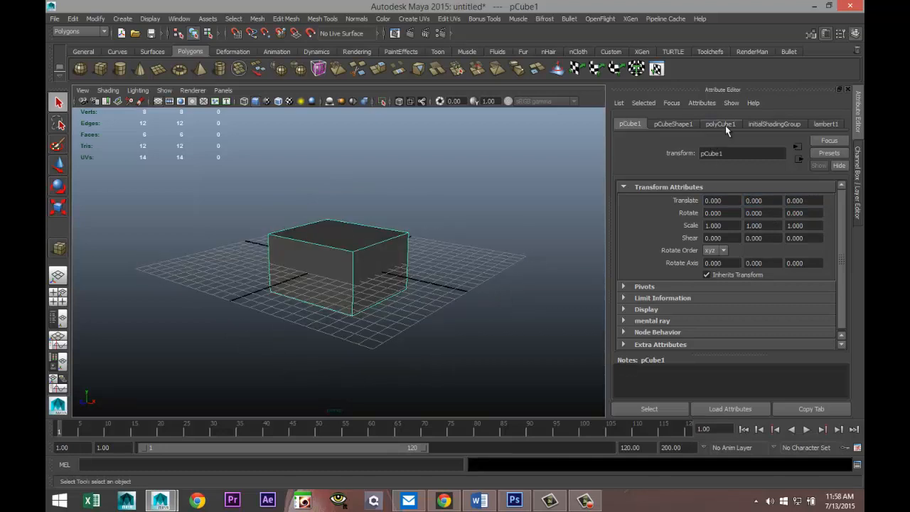
click(720, 123)
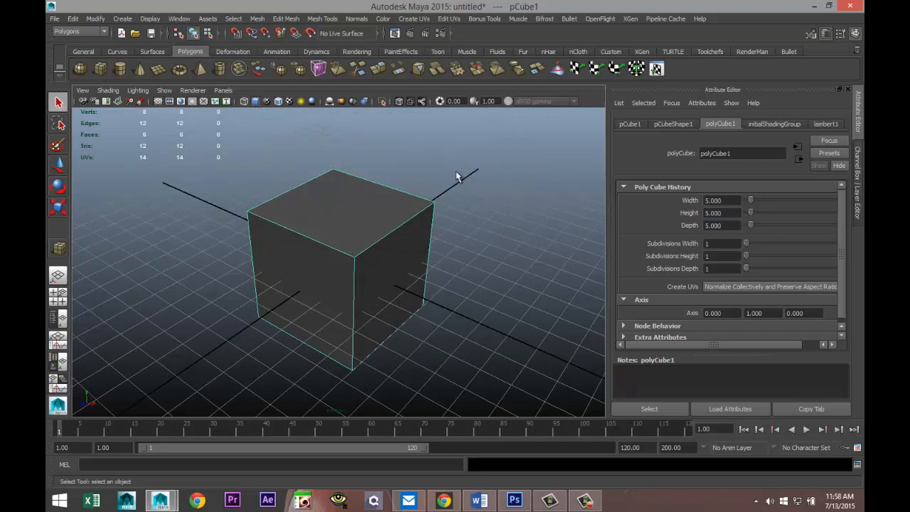
click(414, 18)
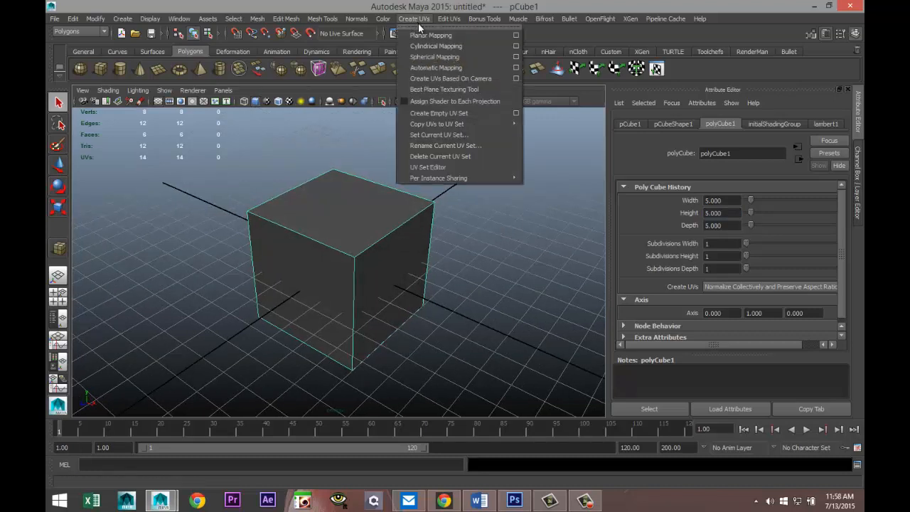
Apply Automatic Mapping to the cube's UVs and open the UV Texture Editor
click(436, 68)
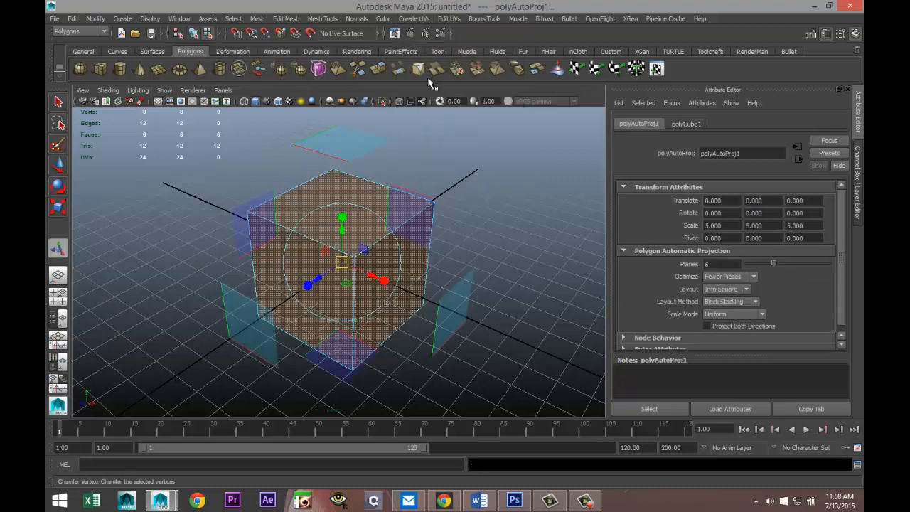
click(448, 19)
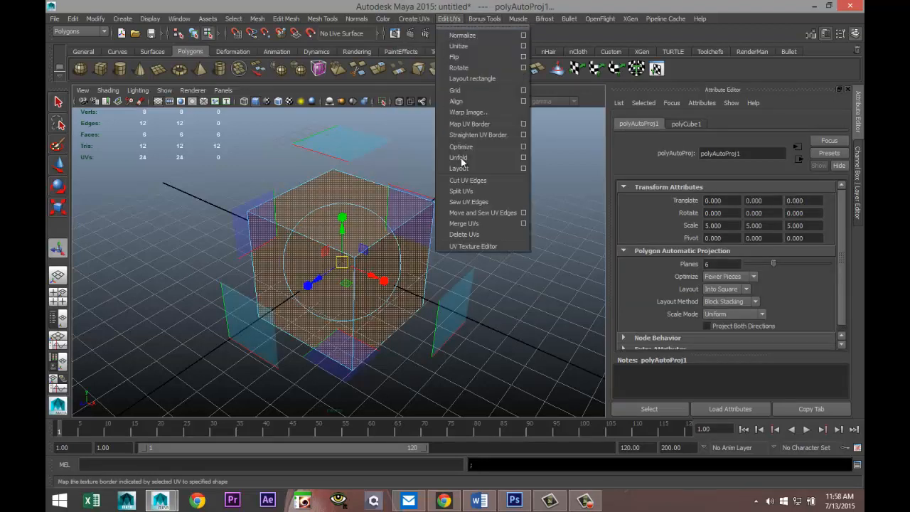
mouse_move(474, 246)
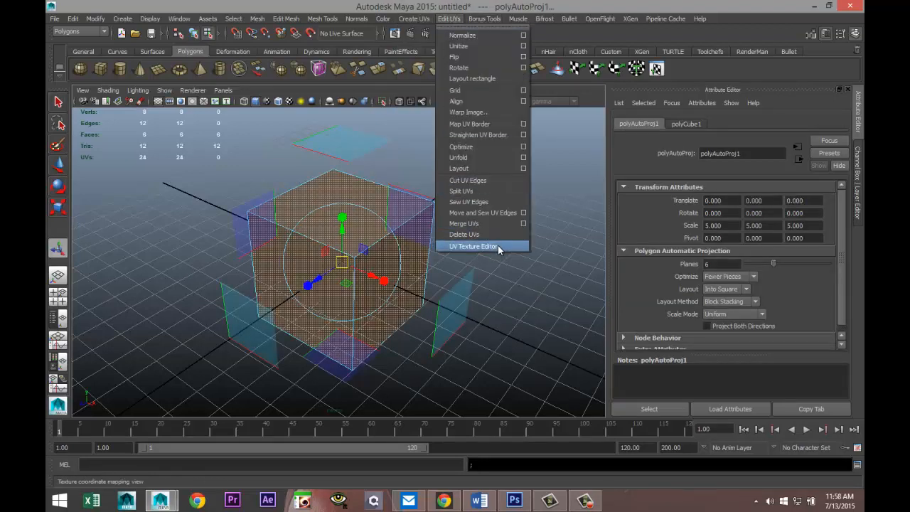
click(473, 246)
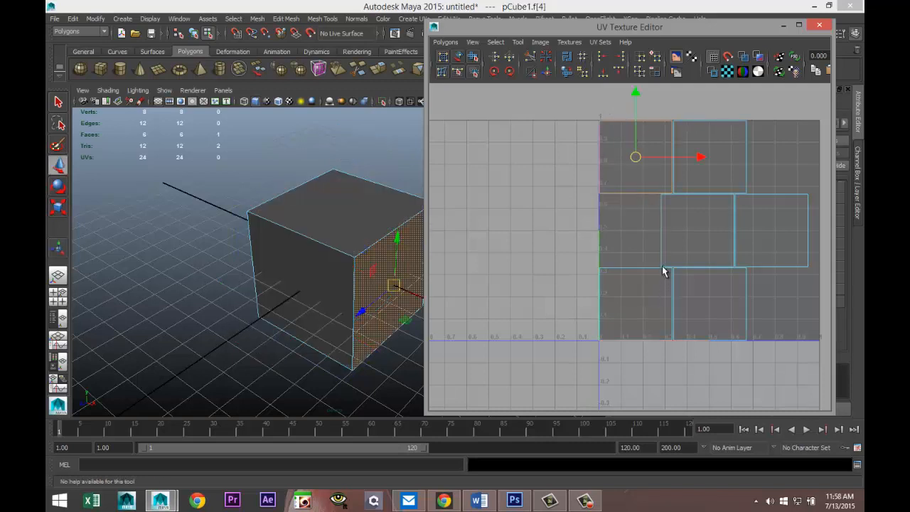
Move and sew the face UV shells into one cross layout inside 0–1 space
drag(636, 157, 496, 214)
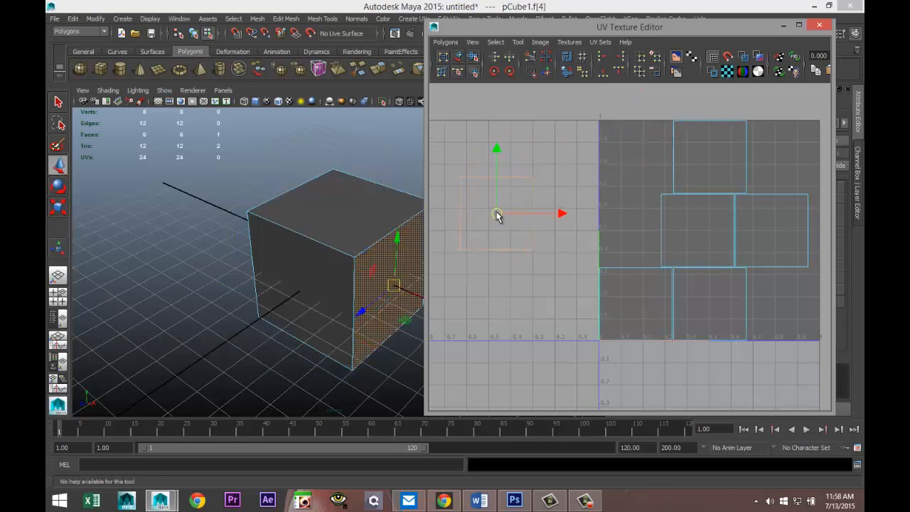
drag(498, 214, 510, 229)
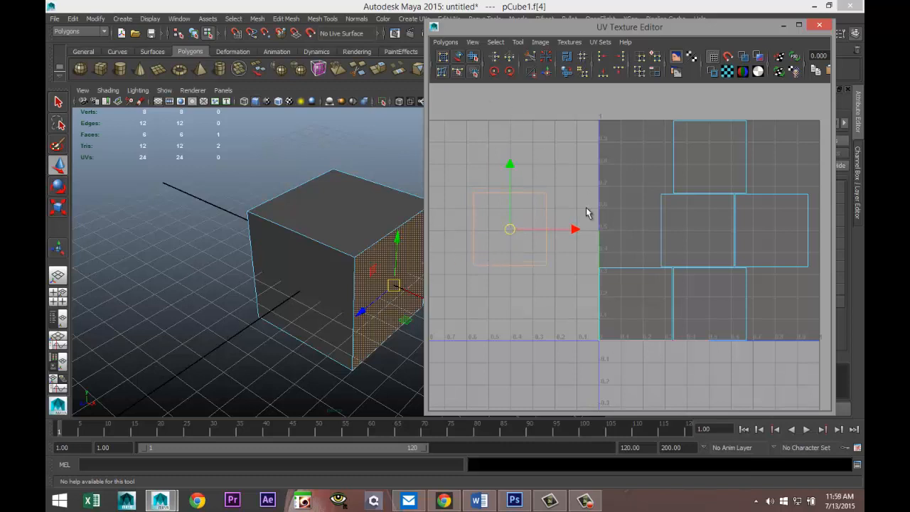
mouse_move(679, 219)
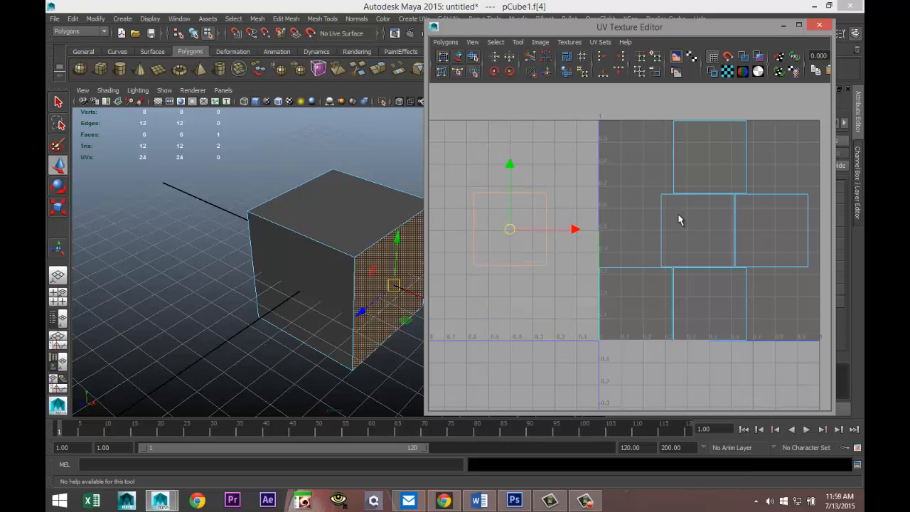
mouse_move(503, 183)
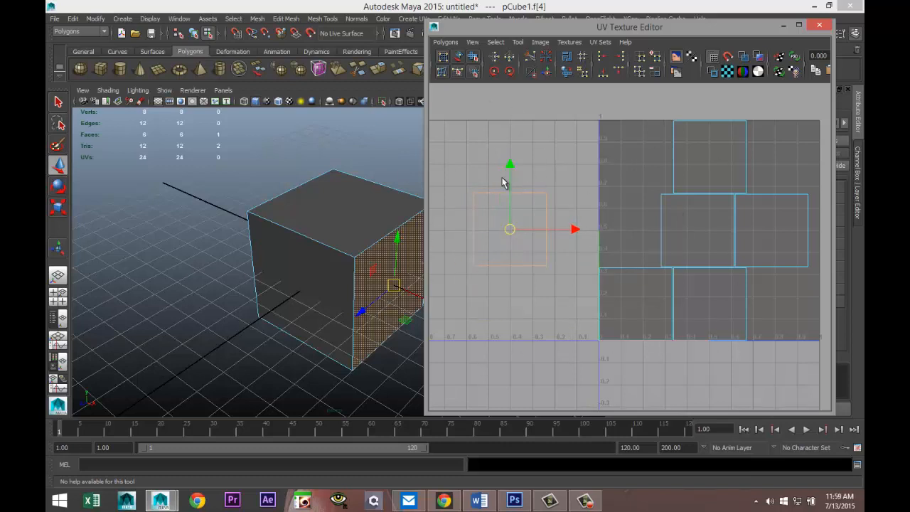
mouse_move(362, 322)
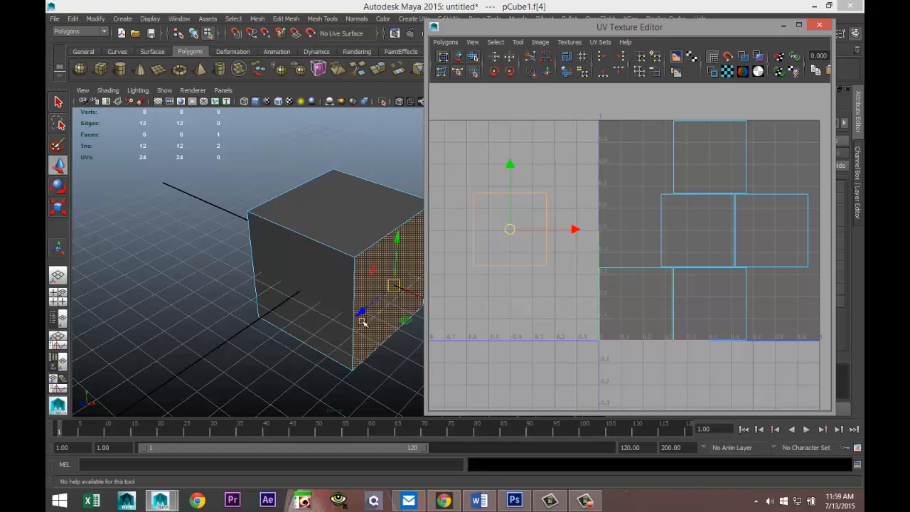
mouse_move(498, 197)
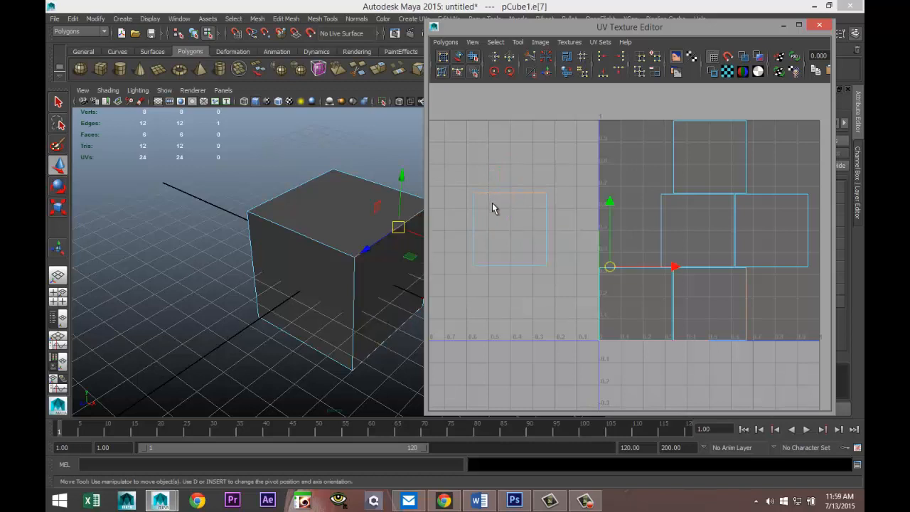
mouse_move(748, 325)
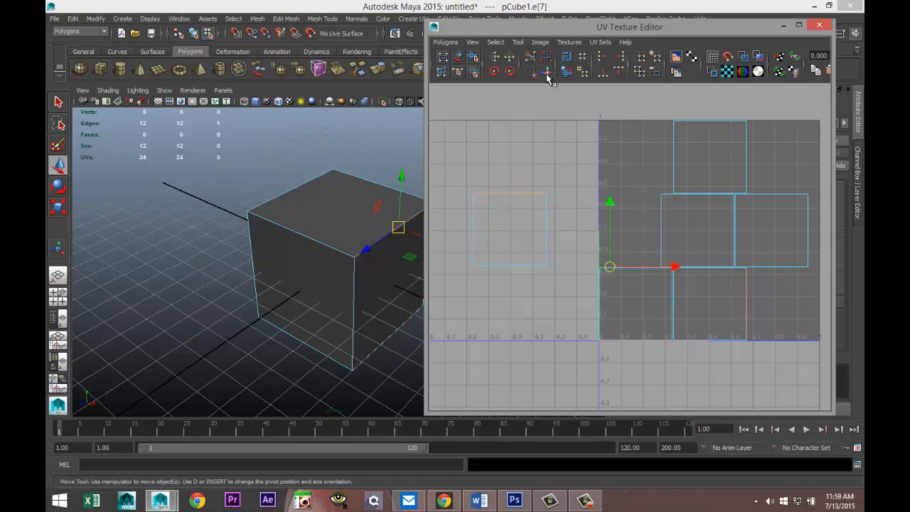
mouse_move(547, 75)
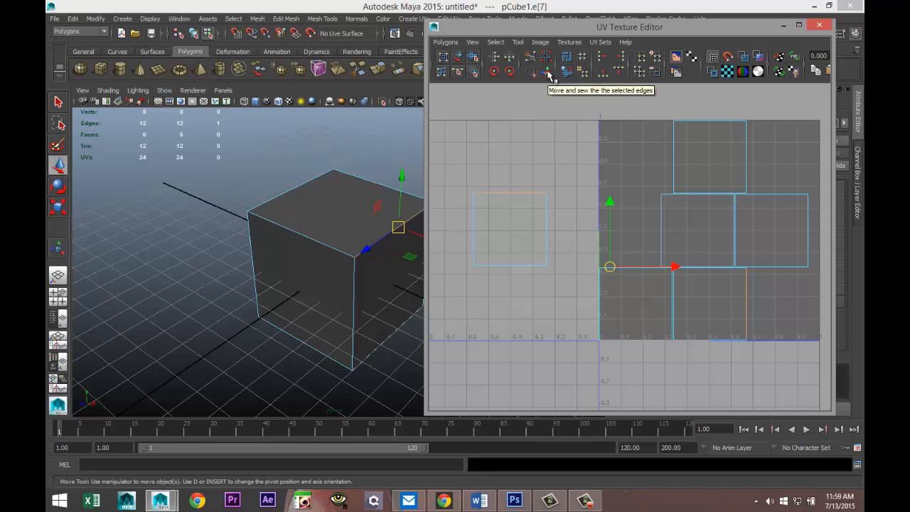
click(547, 72)
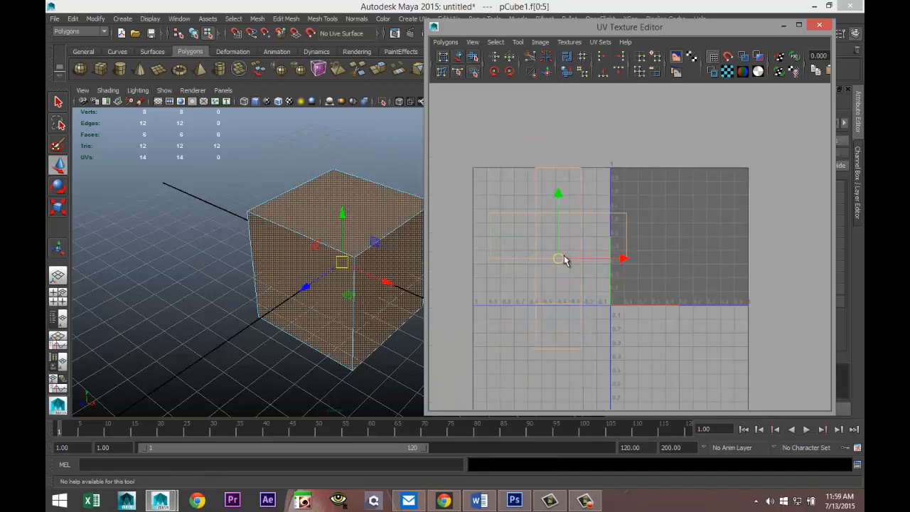
drag(558, 260, 679, 242)
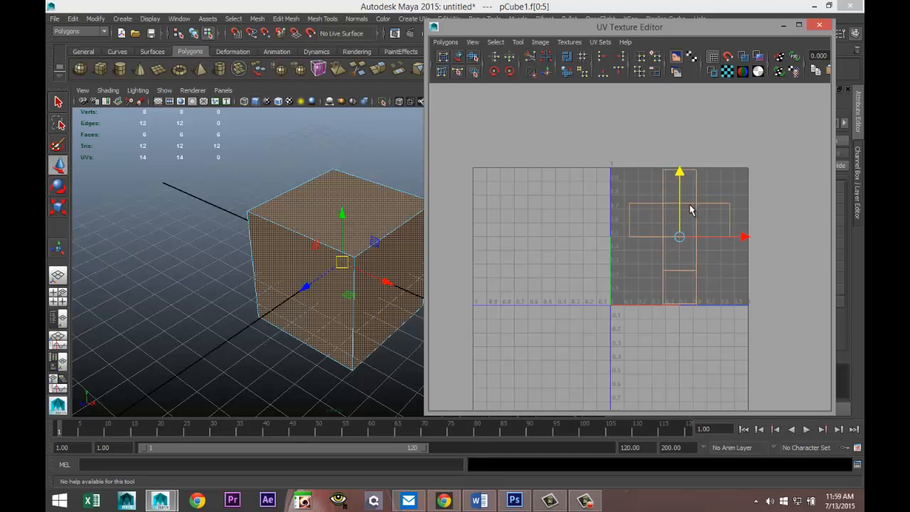
Export a UV Snapshot named CubeUV to the Desktop at 2048 pixels
click(446, 42)
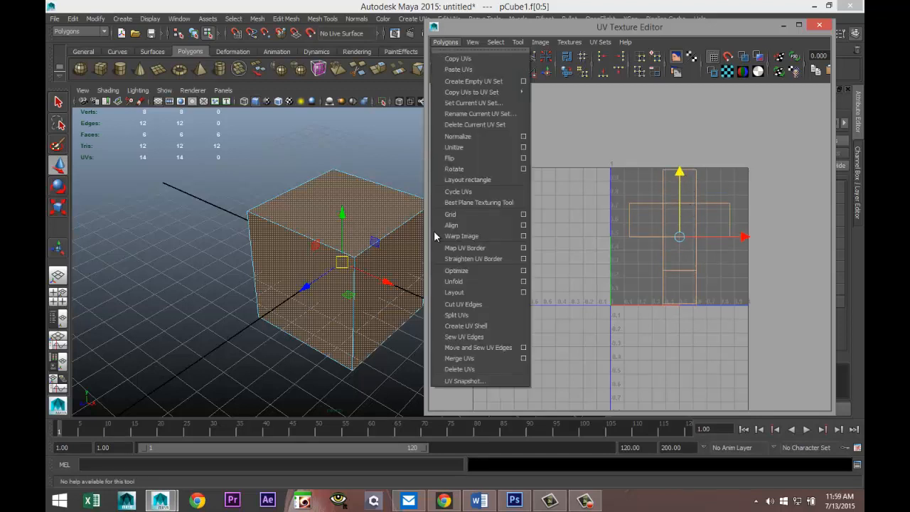
click(463, 380)
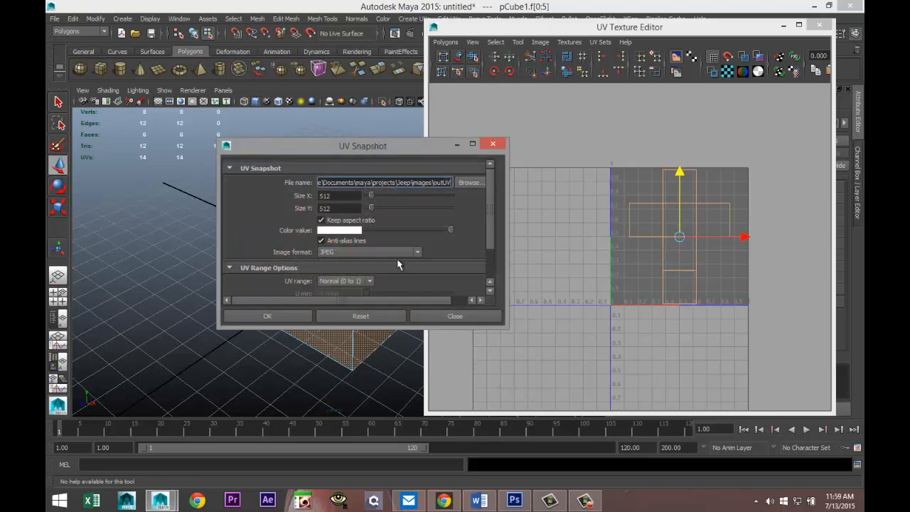
click(471, 182)
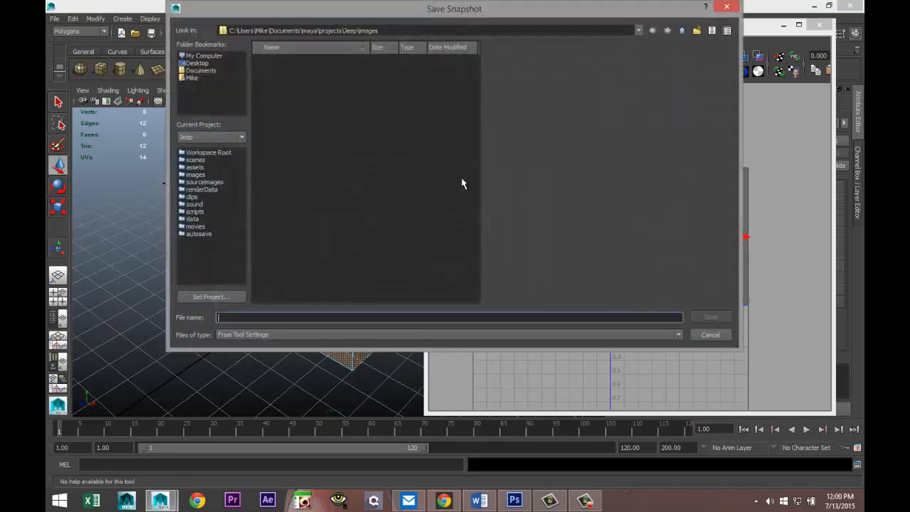
click(197, 62)
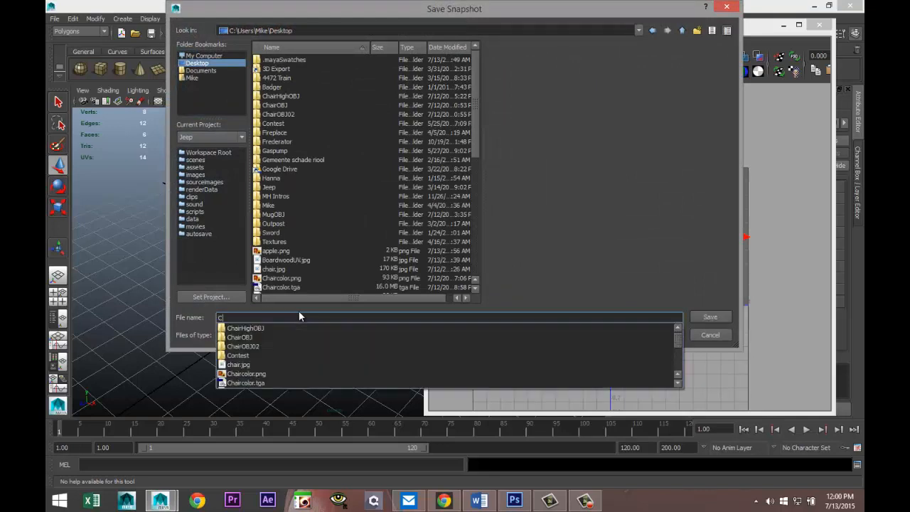
text(CubeUV)
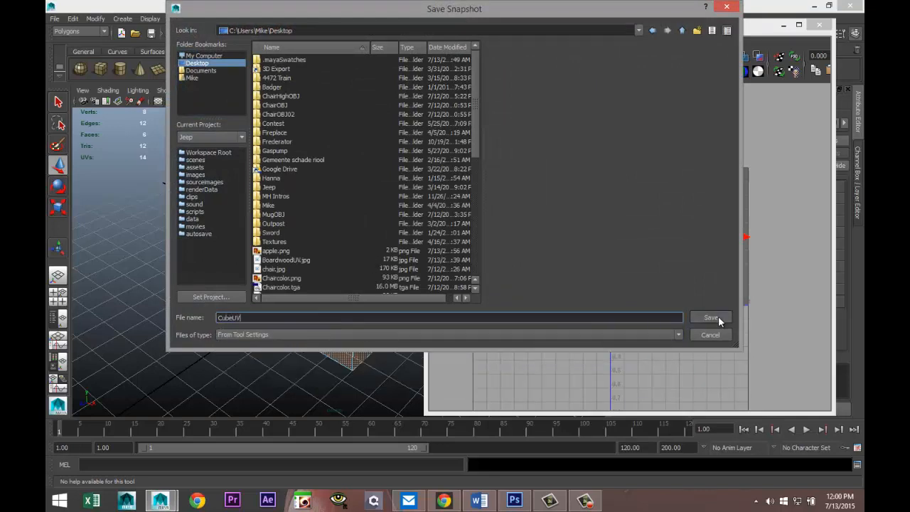
click(711, 318)
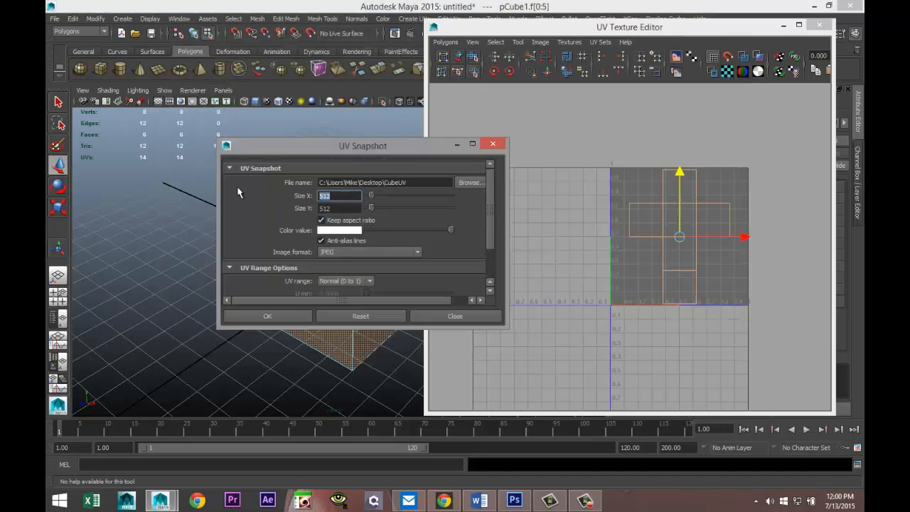
text(2)
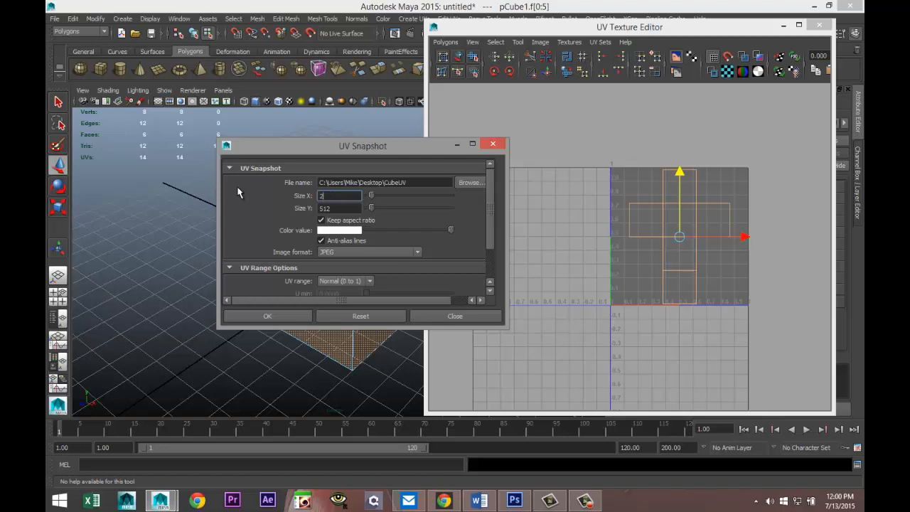
text(2048)
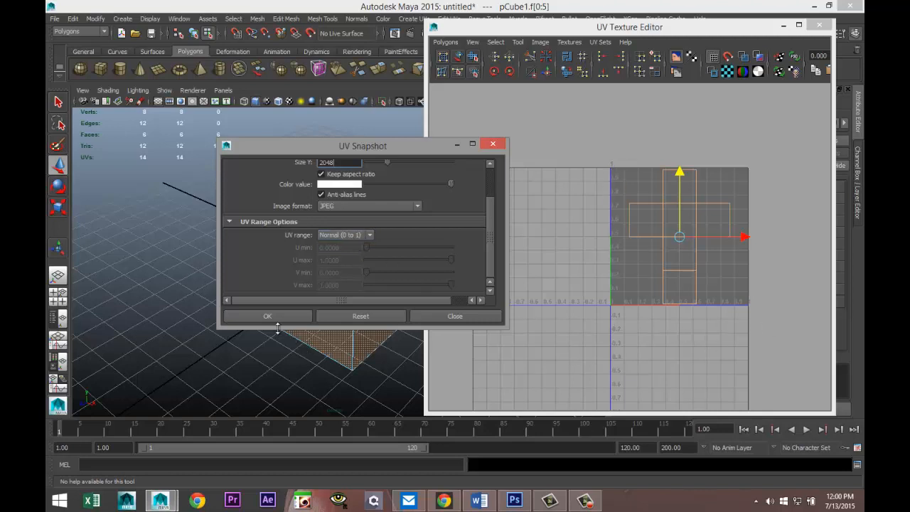
click(268, 315)
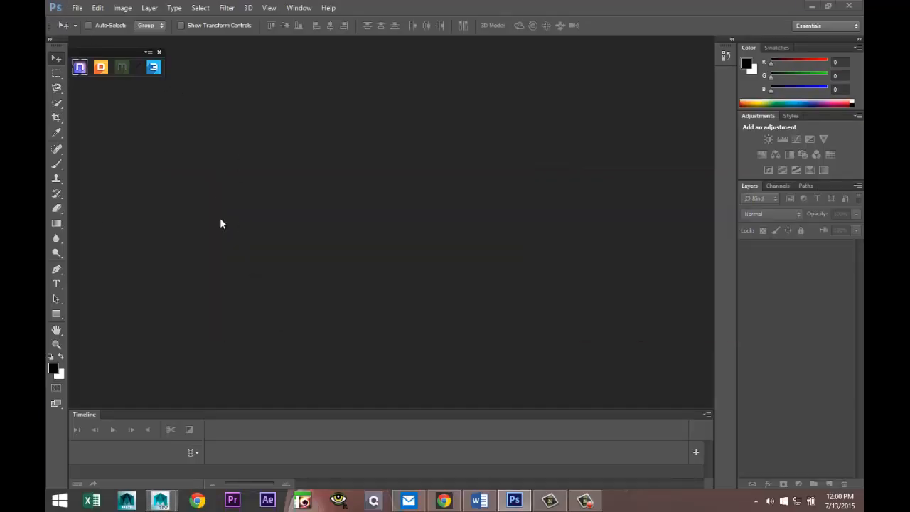
Open CubeUV.jpg from the Desktop in Photoshop
click(76, 8)
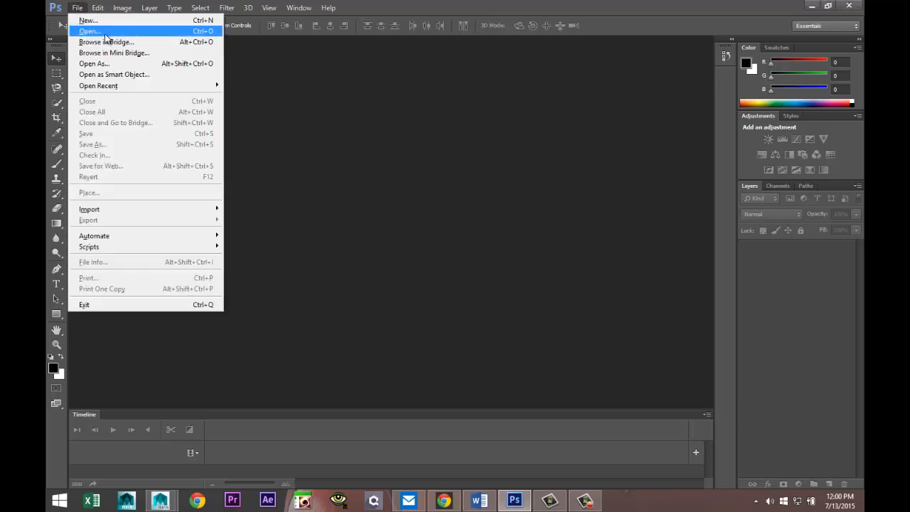
click(88, 30)
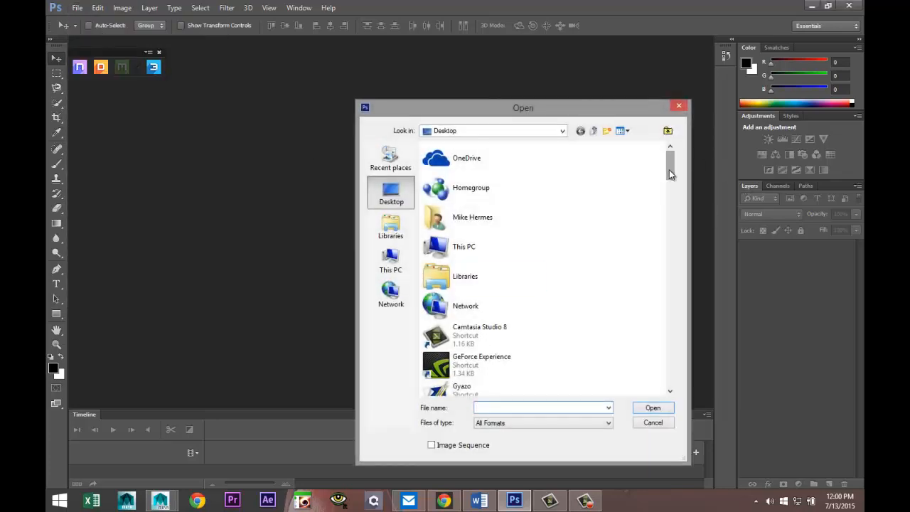
scroll(down, 3)
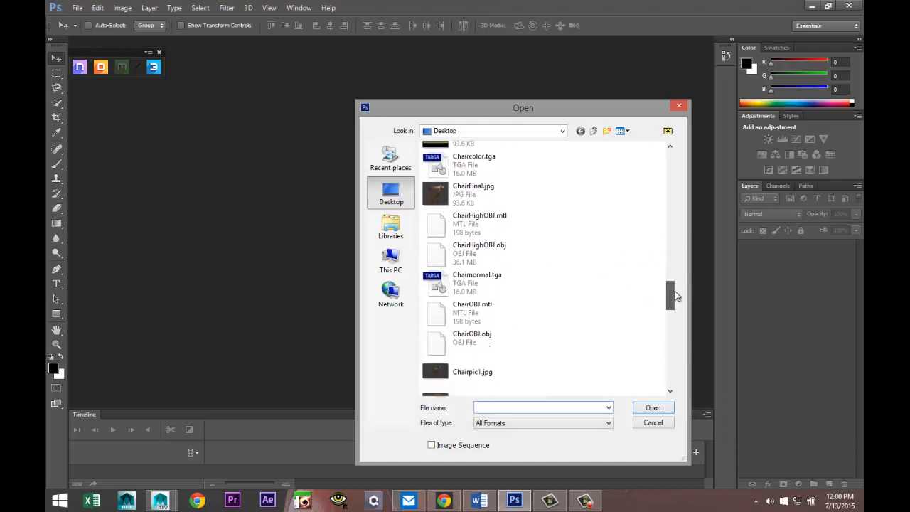
scroll(down, 3)
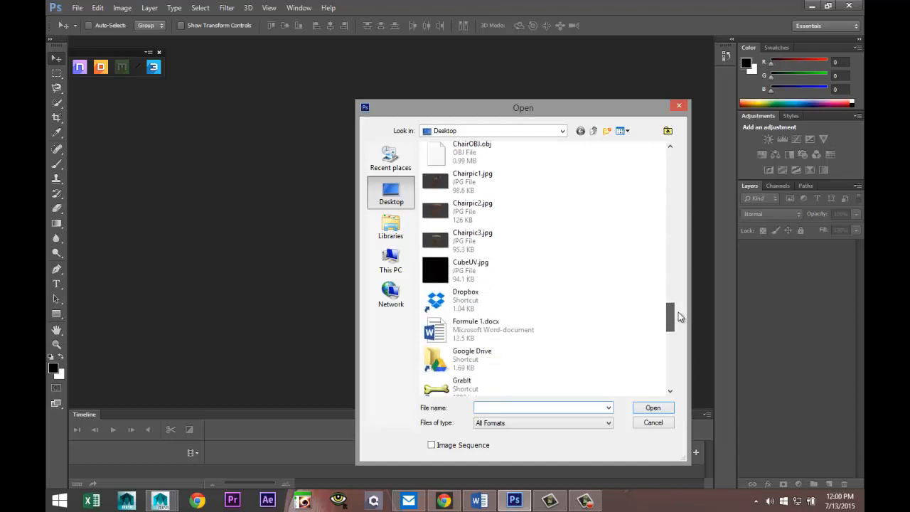
click(470, 270)
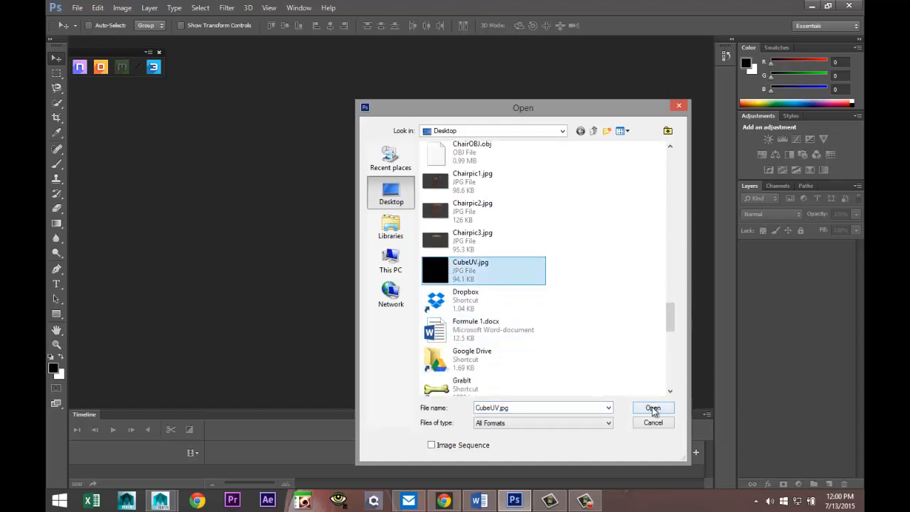
click(653, 408)
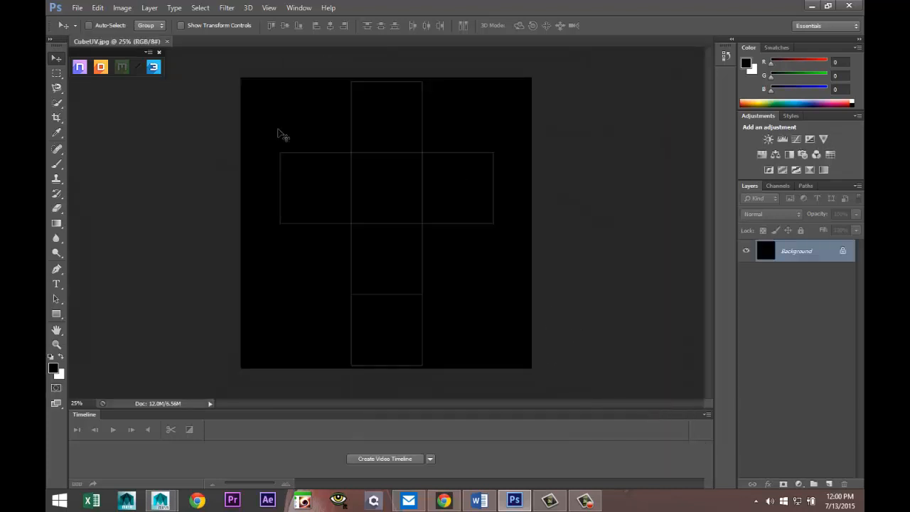
mouse_move(612, 320)
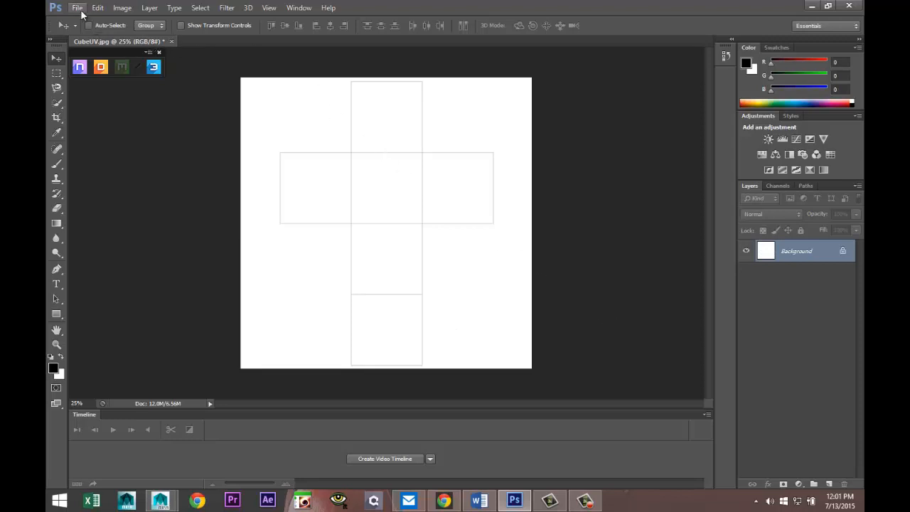
Open the whitestone.jpg photo in Photoshop
click(76, 8)
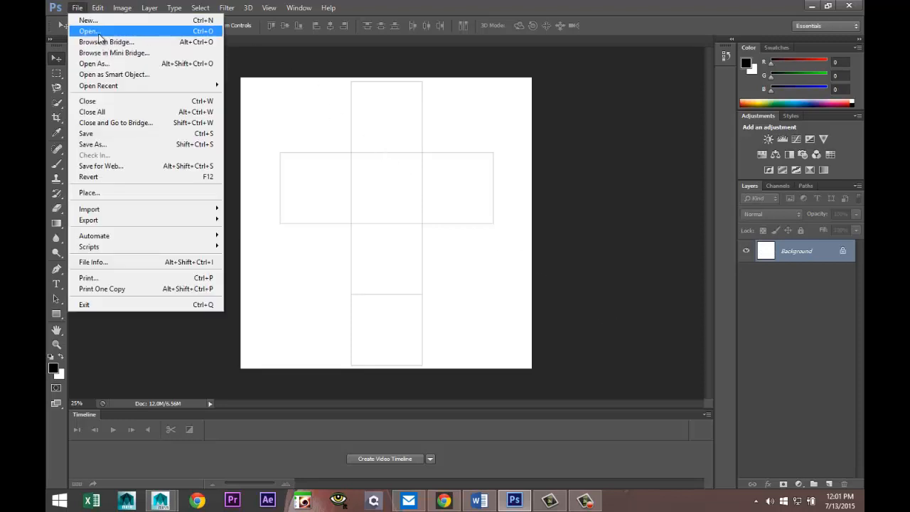
click(88, 30)
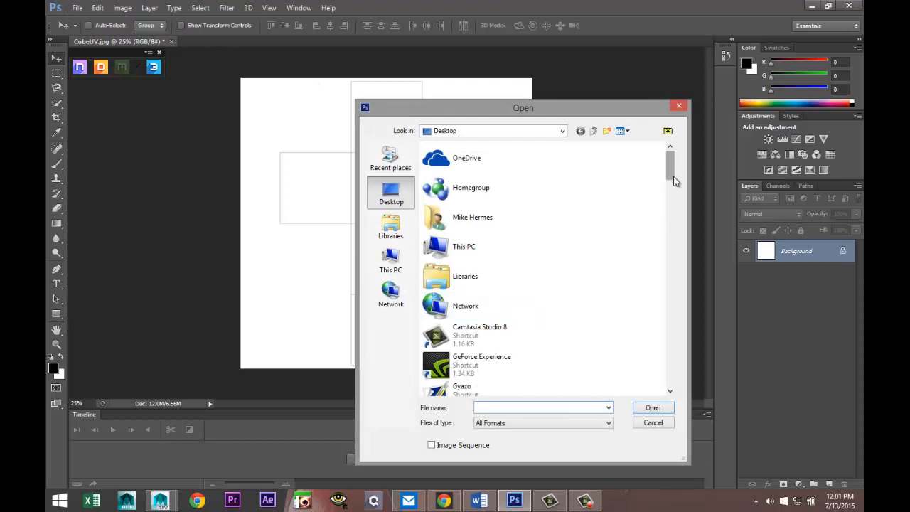
scroll(down, 3)
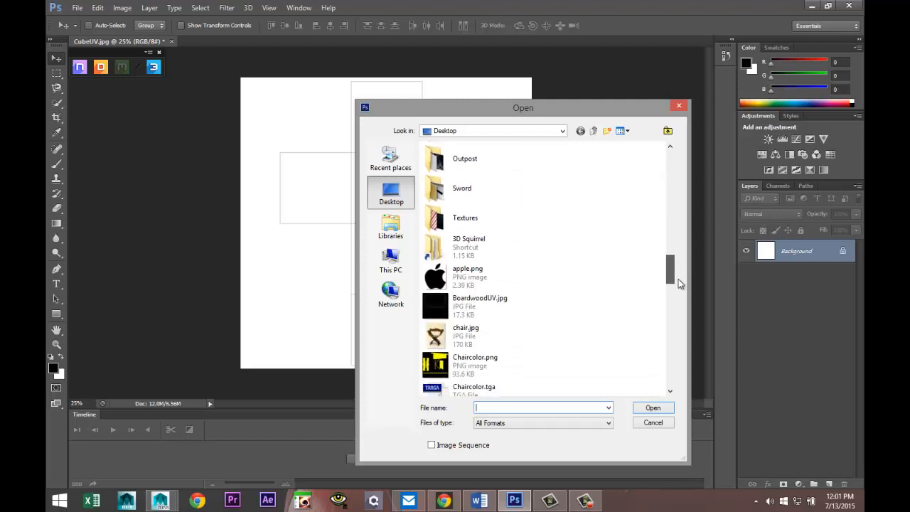
scroll(down, 3)
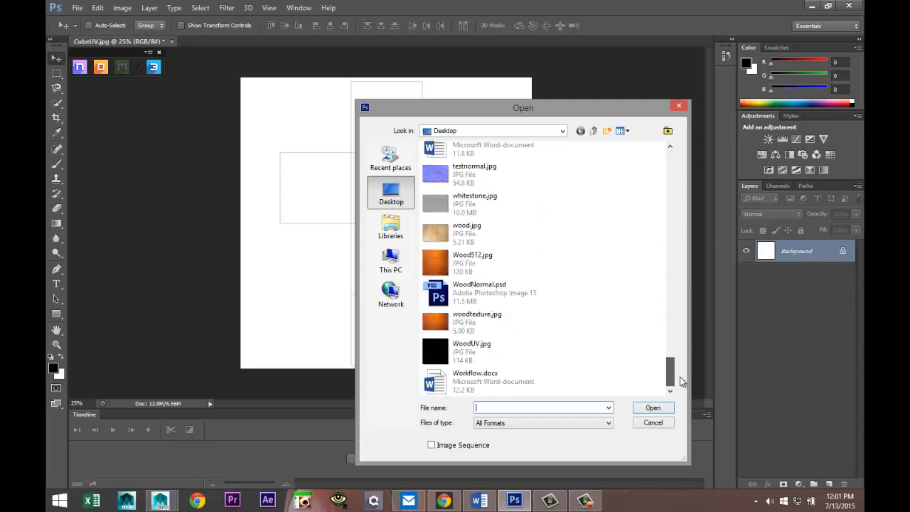
click(472, 261)
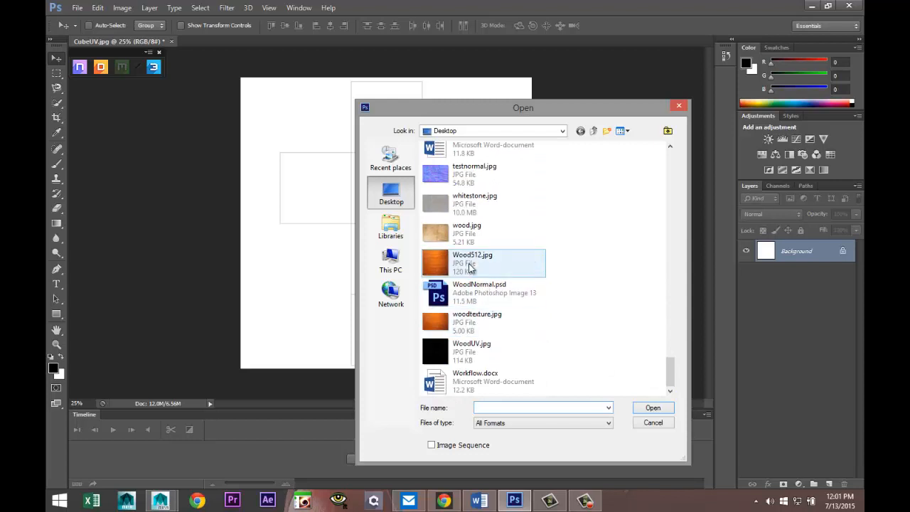
click(475, 204)
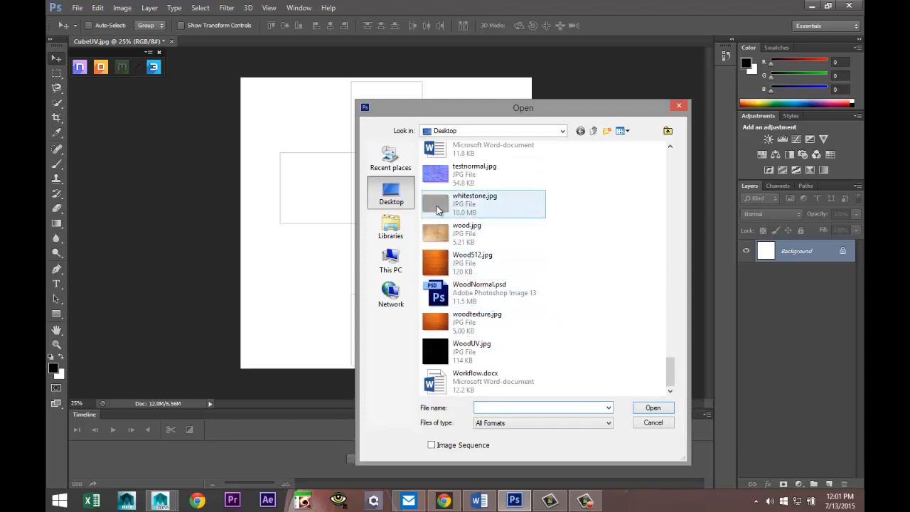
click(475, 204)
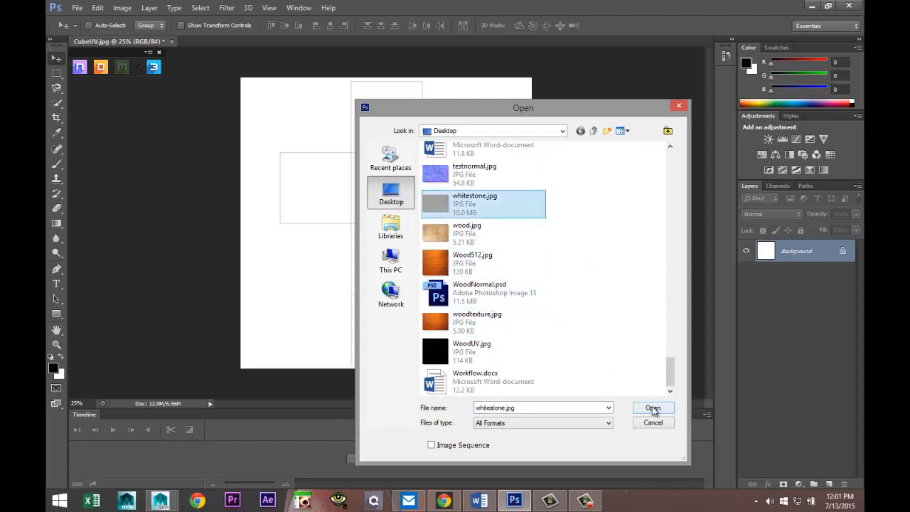
click(653, 408)
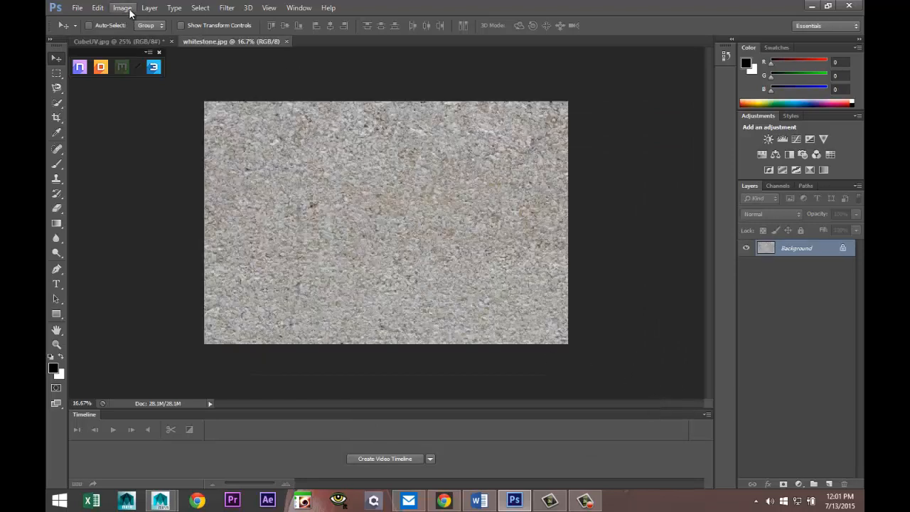
Resize the whitestone image to 2048 × 2048 pixels
click(122, 8)
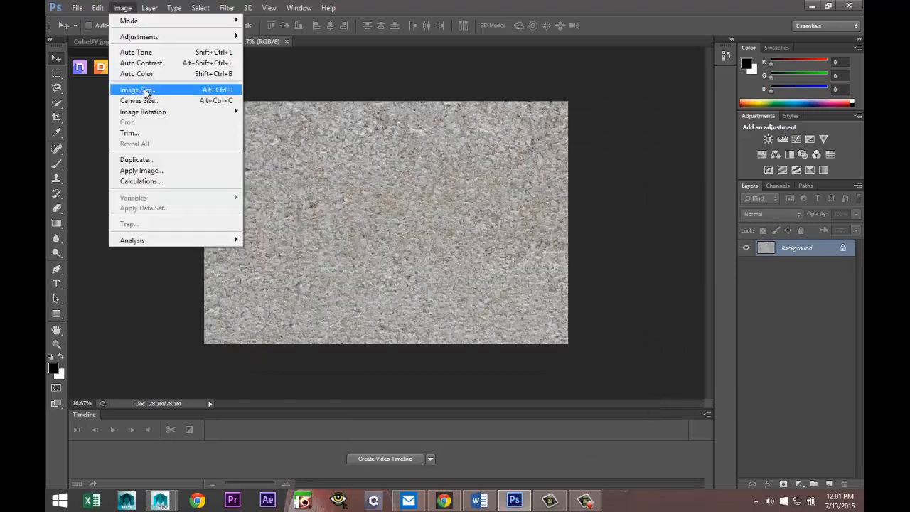
click(137, 89)
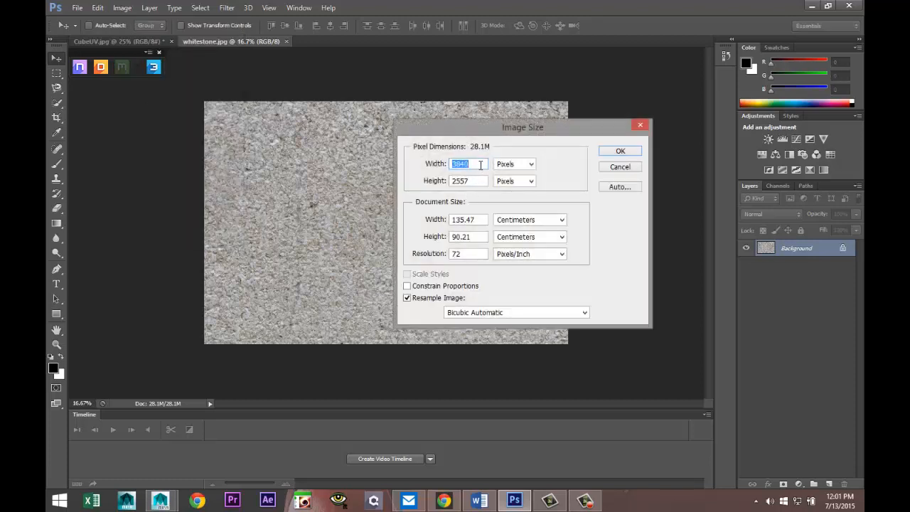
text(2048)
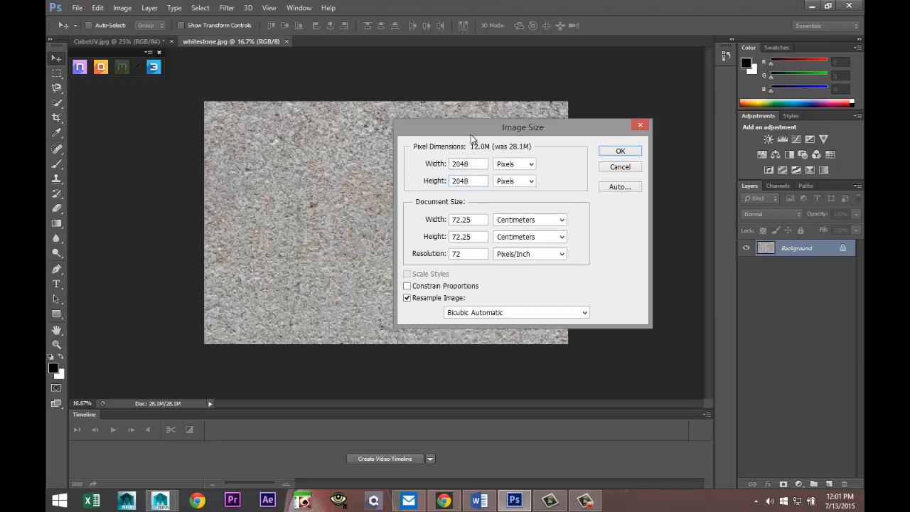
click(620, 151)
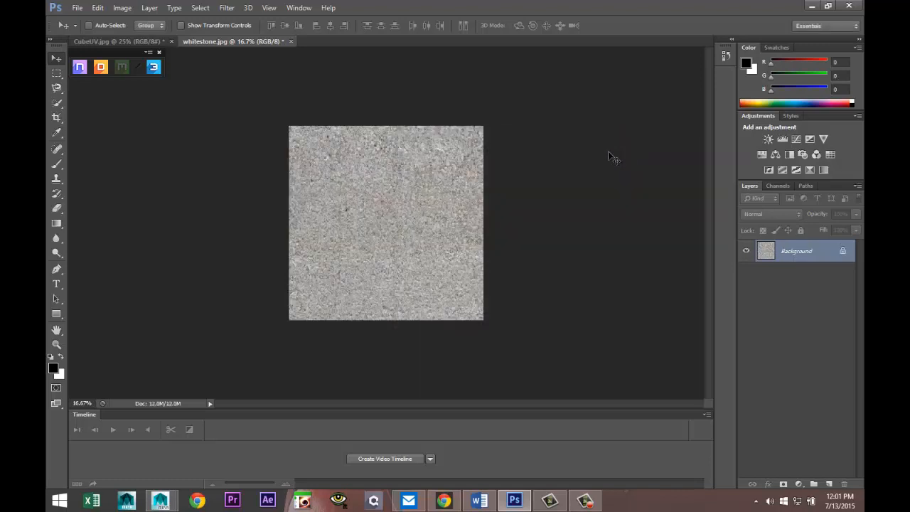
Marquee-select the whole CubeUV canvas and paste it into whitestone.jpg as Layer 1
click(107, 41)
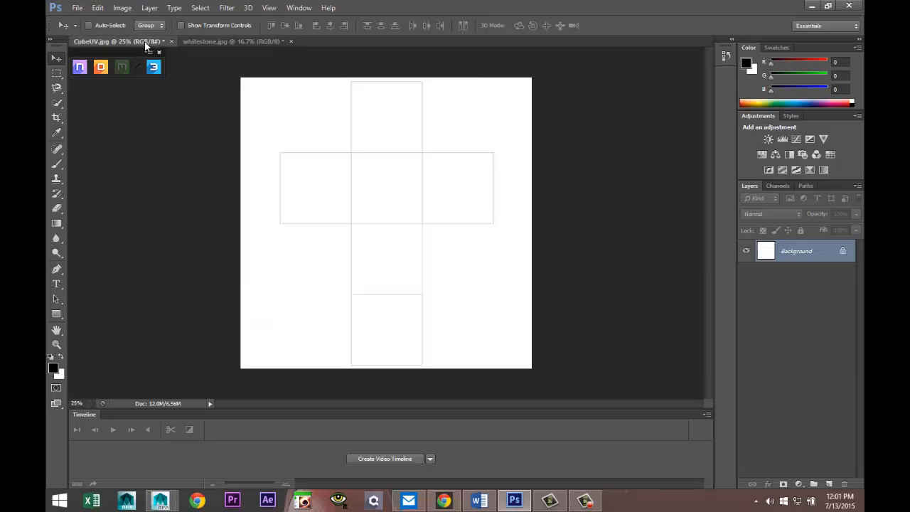
click(227, 42)
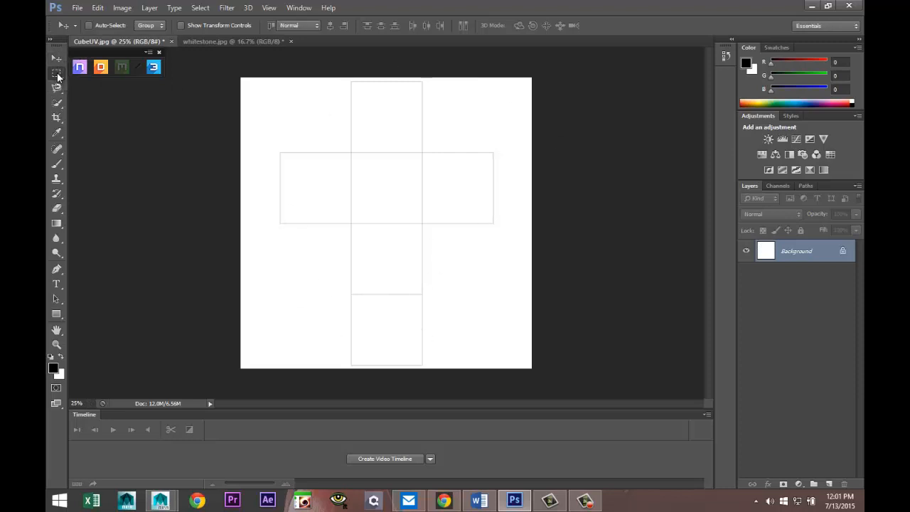
click(57, 74)
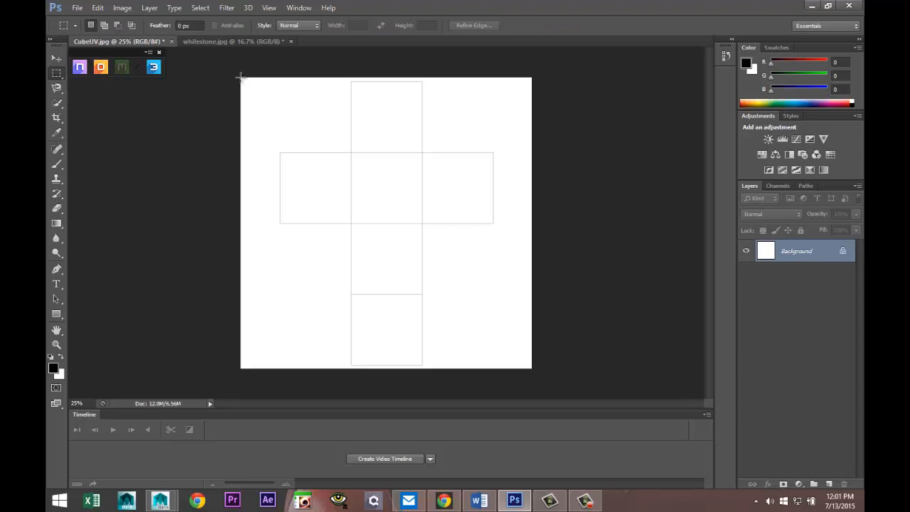
drag(241, 78, 529, 368)
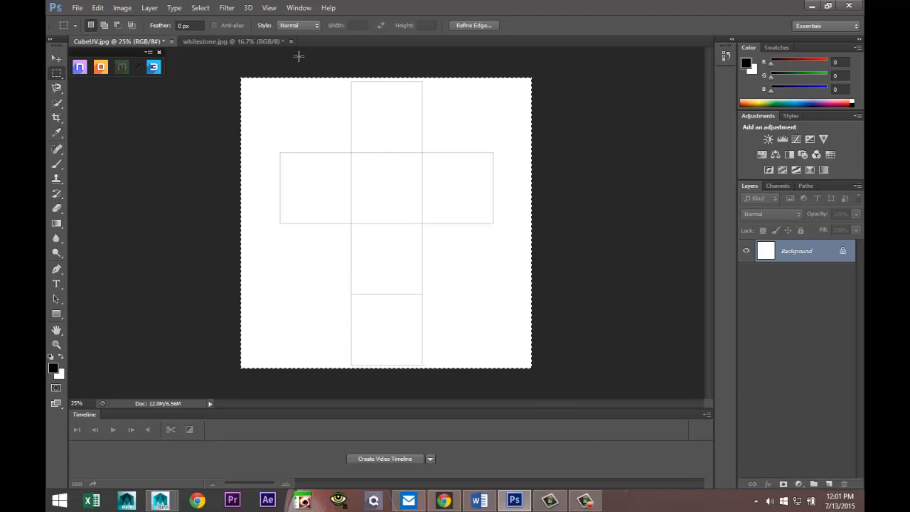
click(231, 42)
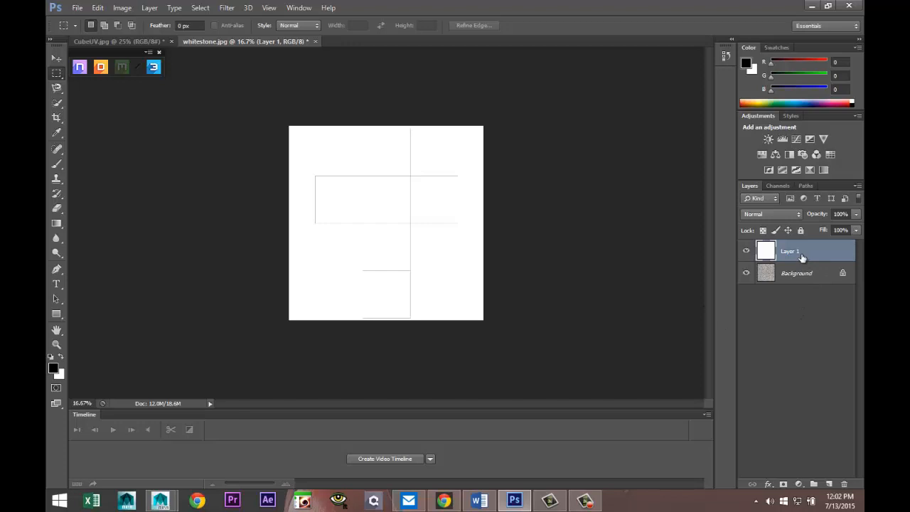
Lower Layer 1's opacity to 67%, opening and cancelling its Blending Options
click(796, 273)
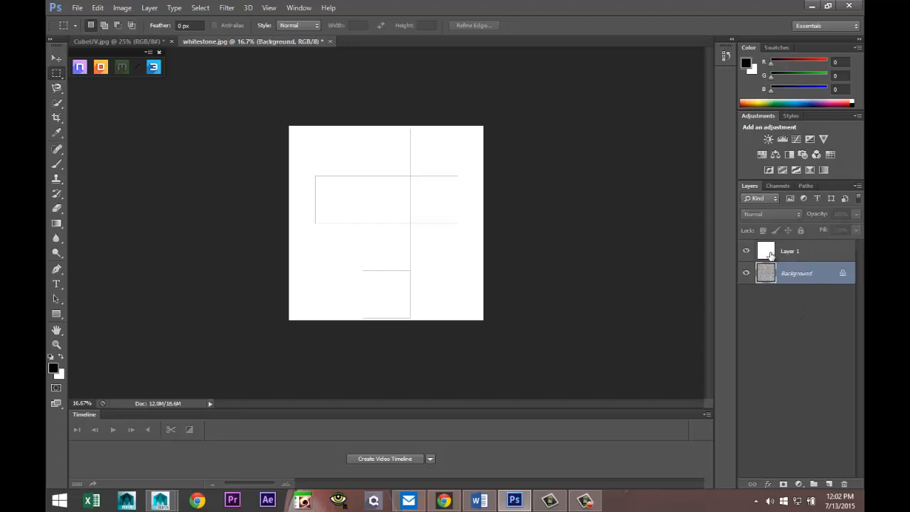
click(789, 251)
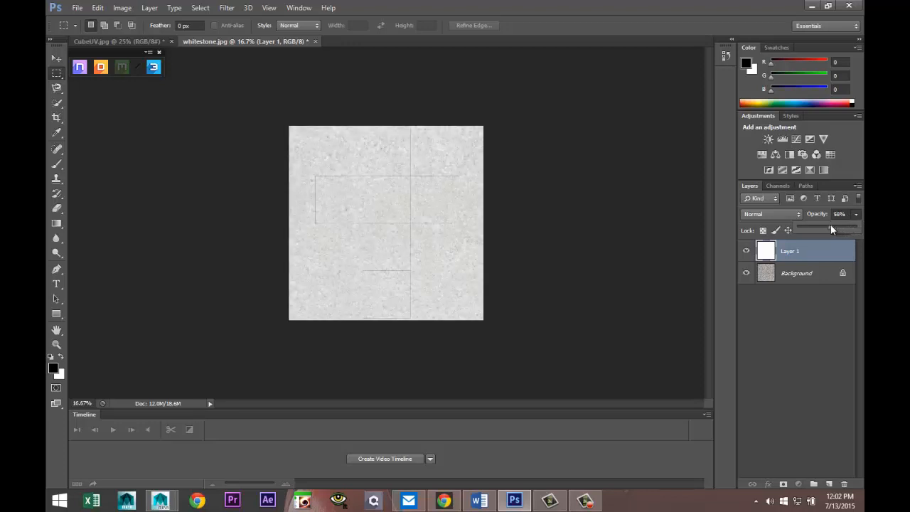
drag(832, 230, 840, 230)
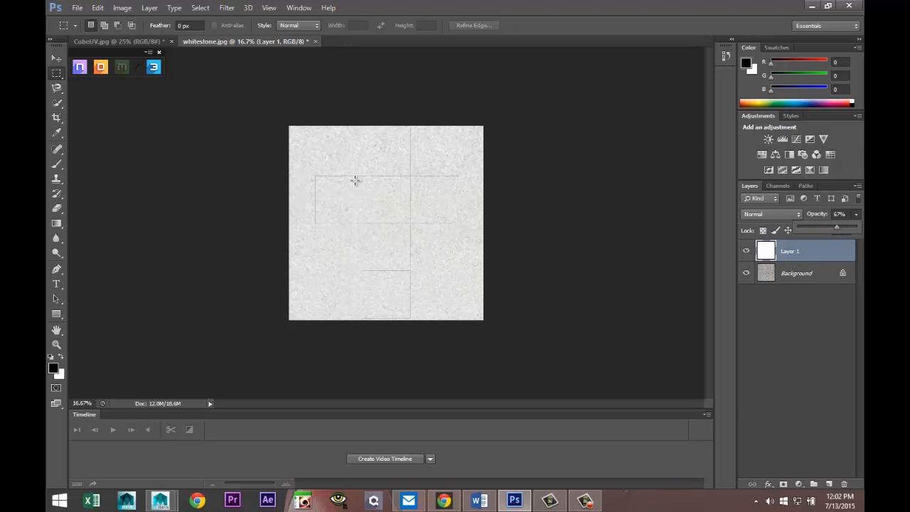
mouse_move(414, 185)
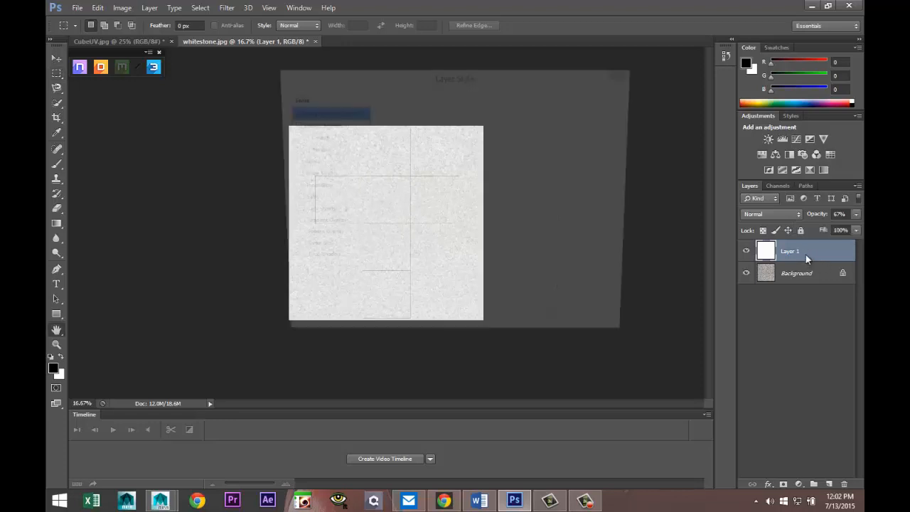
double_click(790, 250)
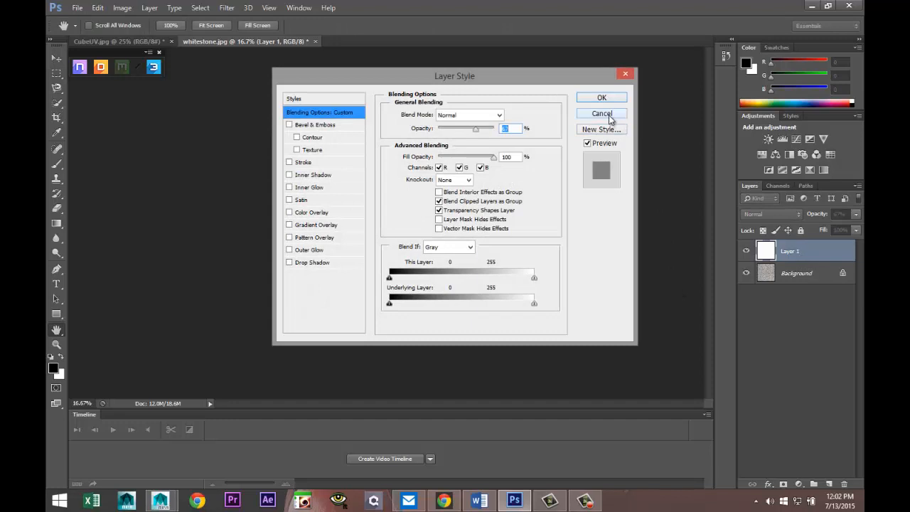
click(602, 114)
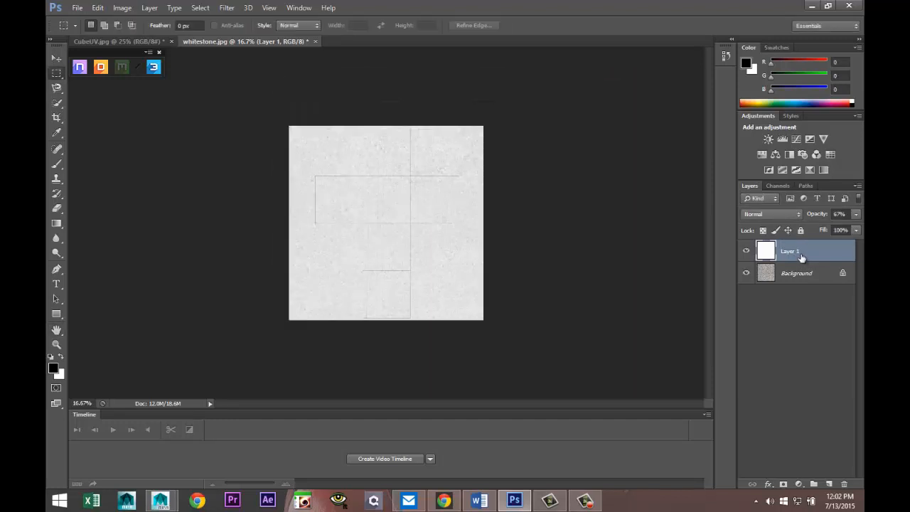
Duplicate the UV layout layer as a new layer named Normal
right_click(790, 250)
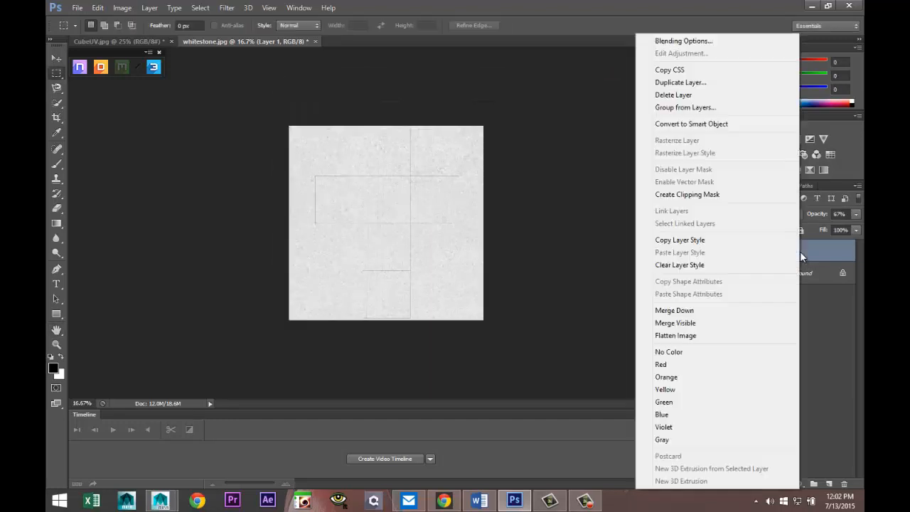
mouse_move(814, 314)
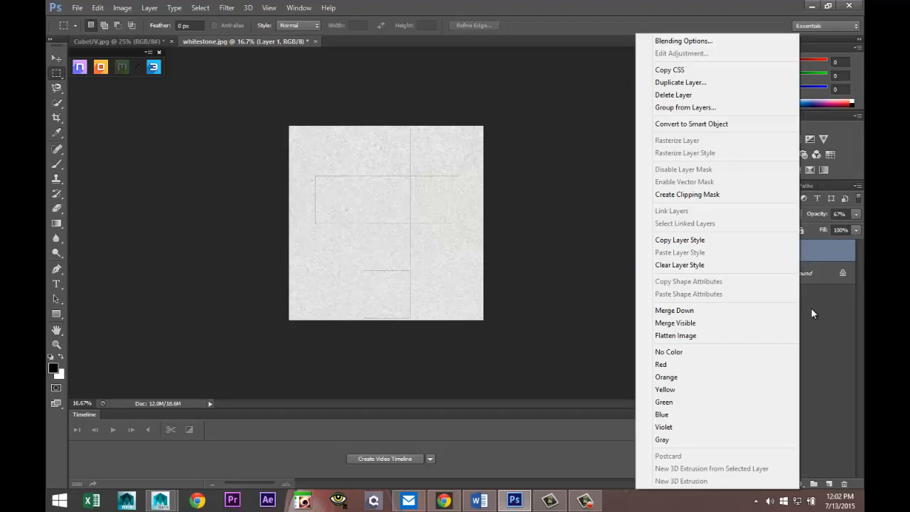
mouse_move(681, 82)
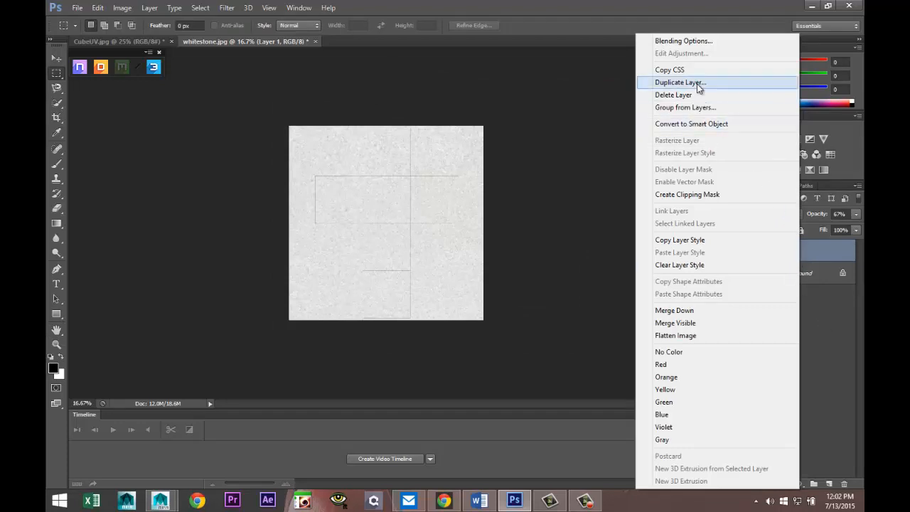
click(680, 82)
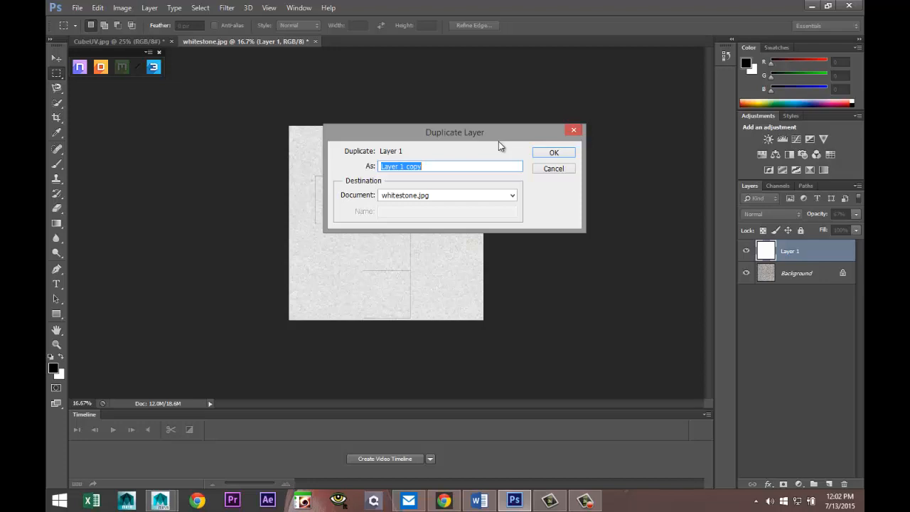
text(Nirmal)
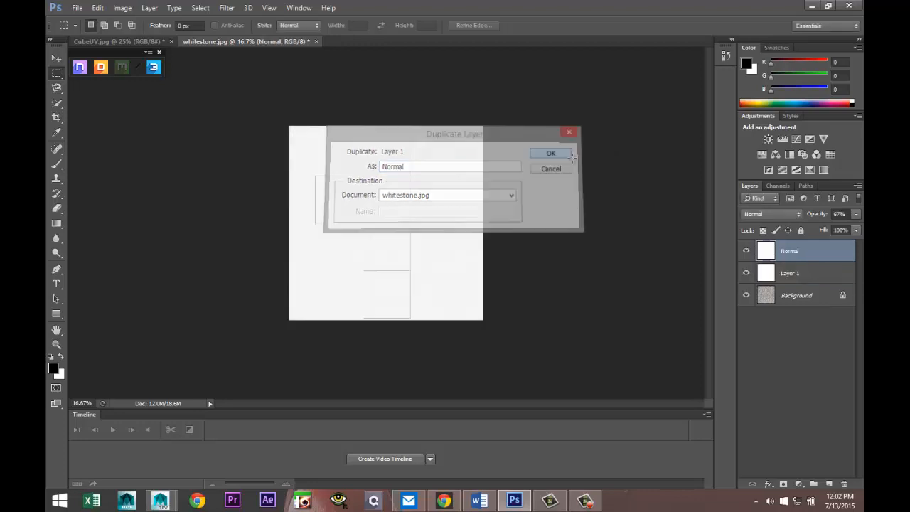
click(551, 153)
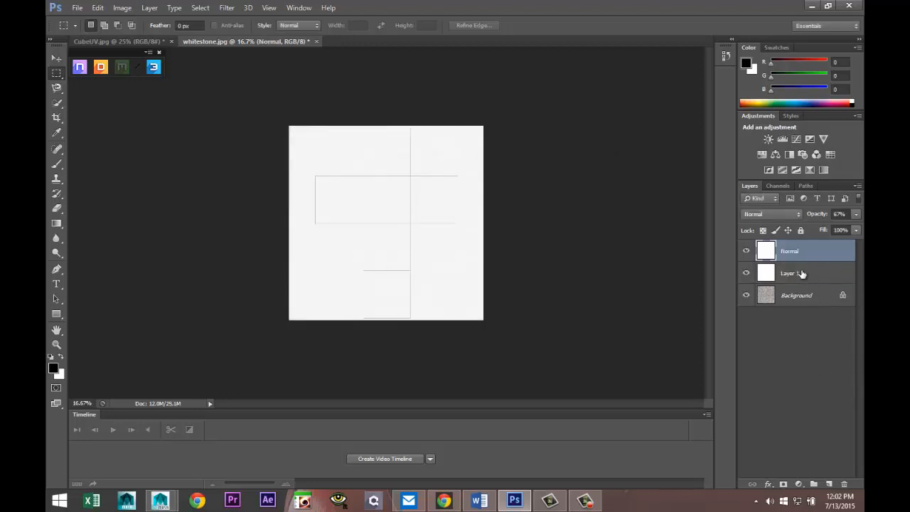
Rename Layer 1 to UVSnap
double_click(787, 273)
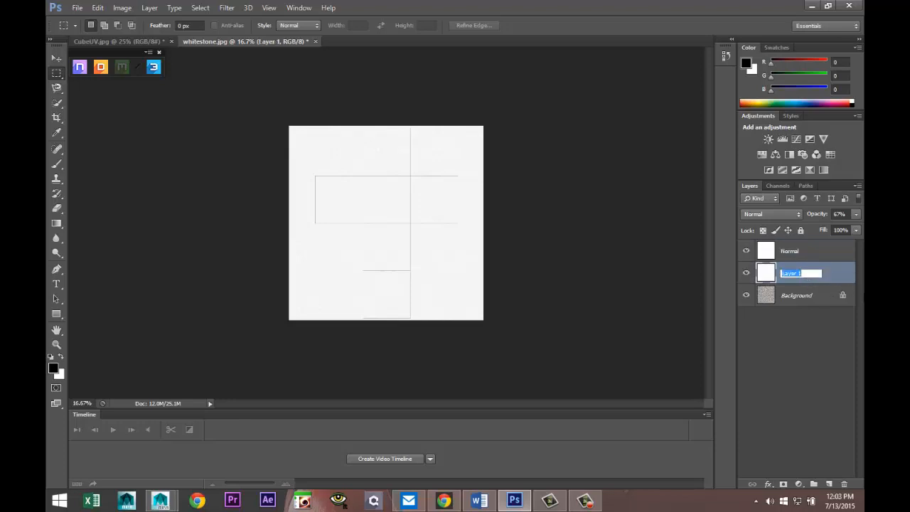
text(L)
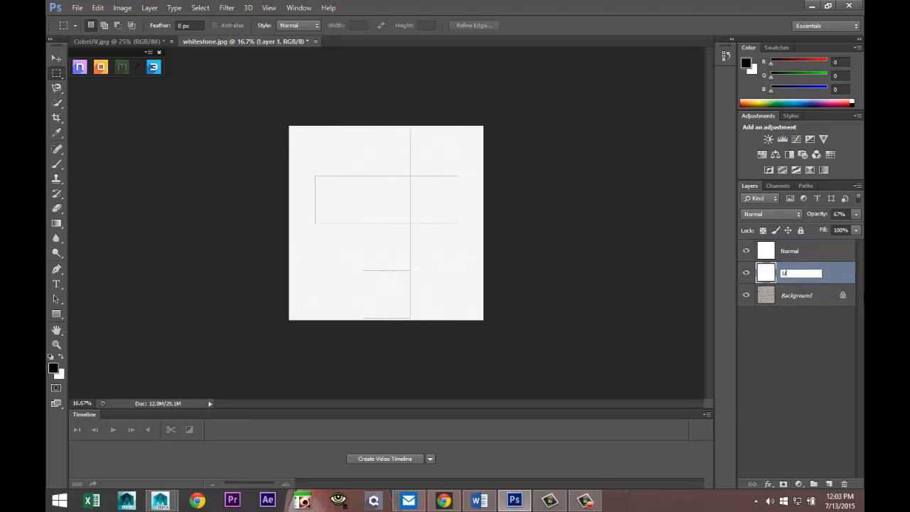
text(UVSnap)
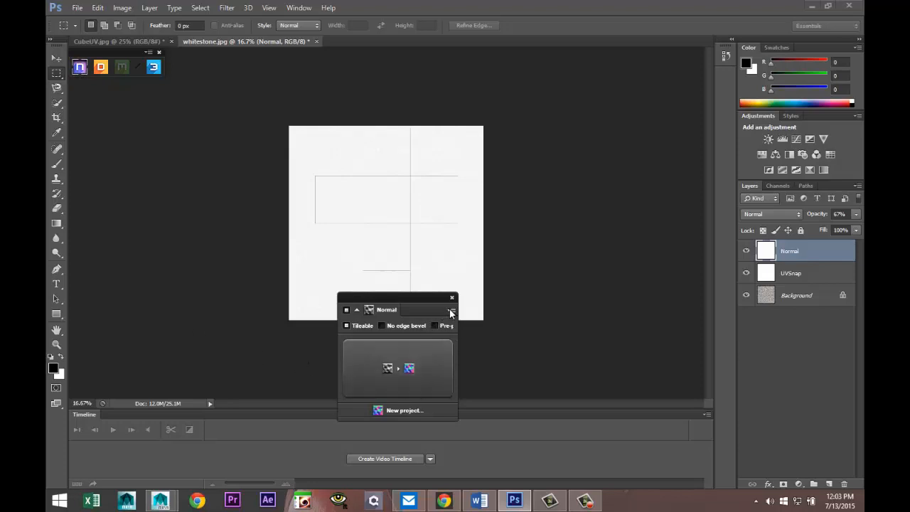
Choose Photo-Normal Preset from the nDo panel menu and browse the preset gallery
click(453, 309)
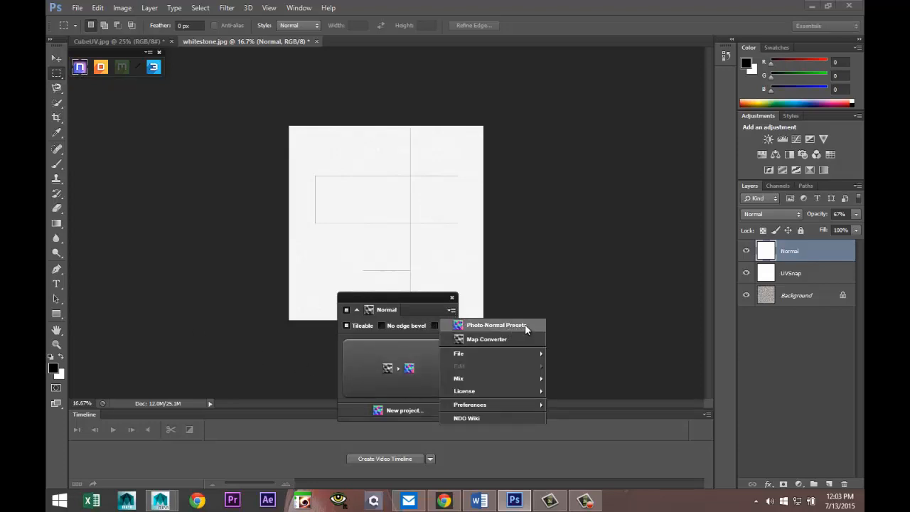
click(495, 325)
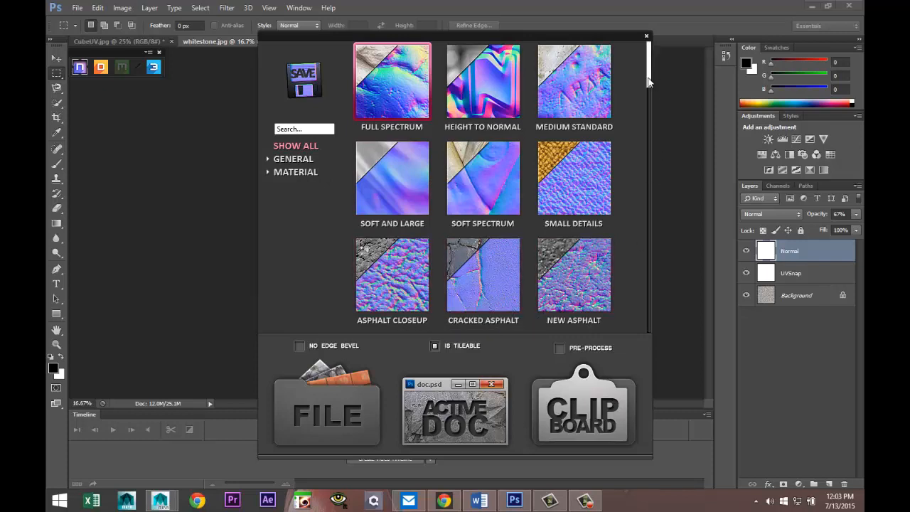
scroll(down, 3)
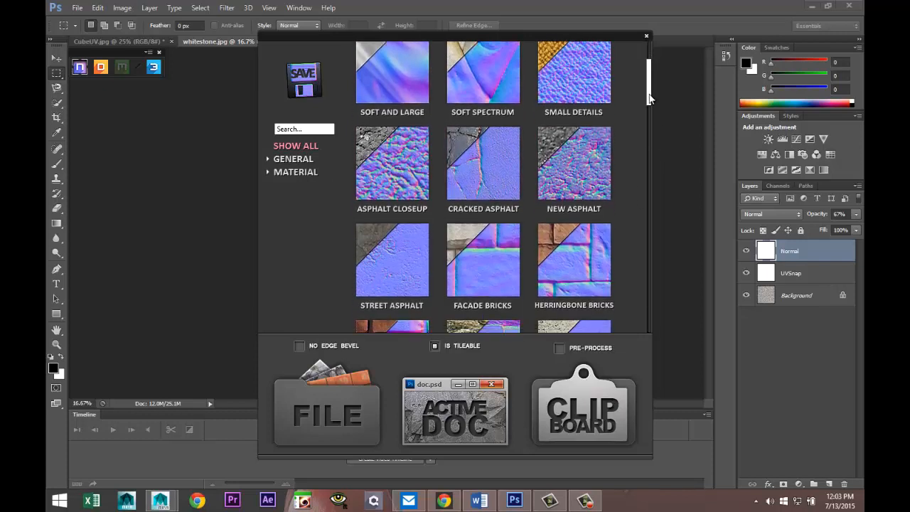
scroll(down, 3)
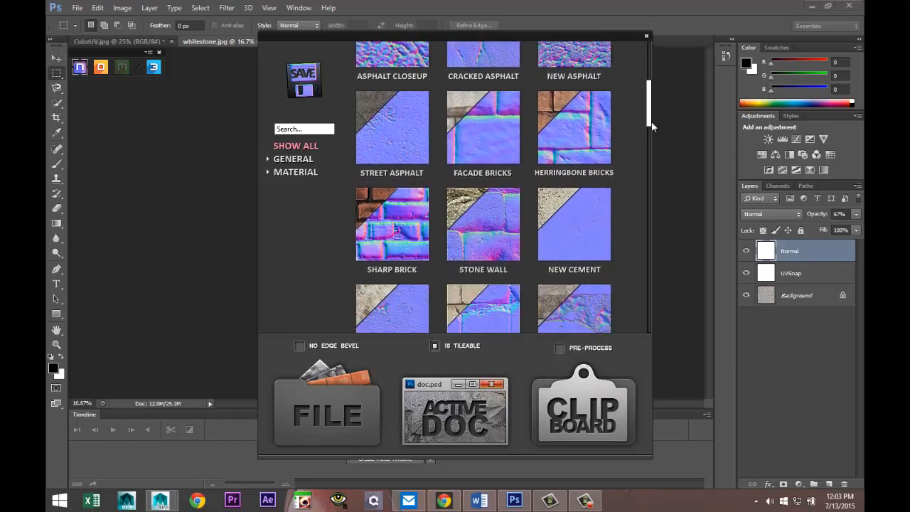
scroll(down, 3)
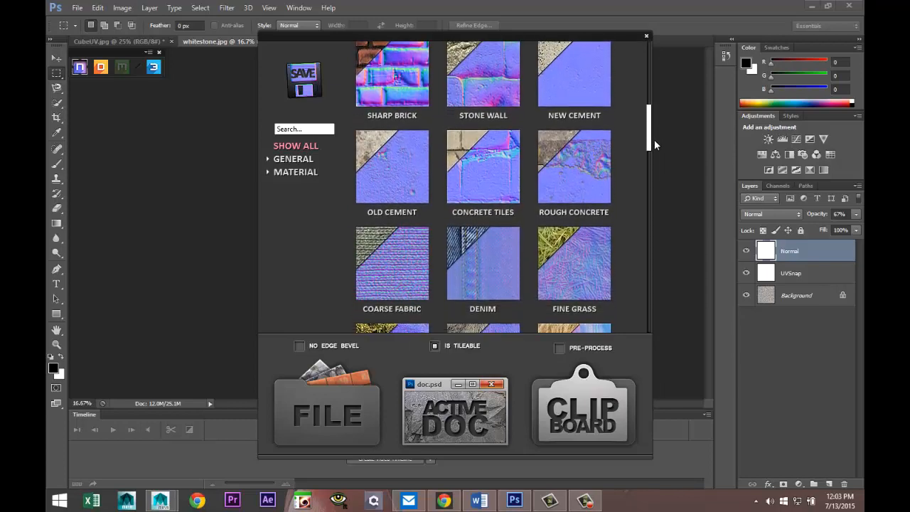
scroll(down, 3)
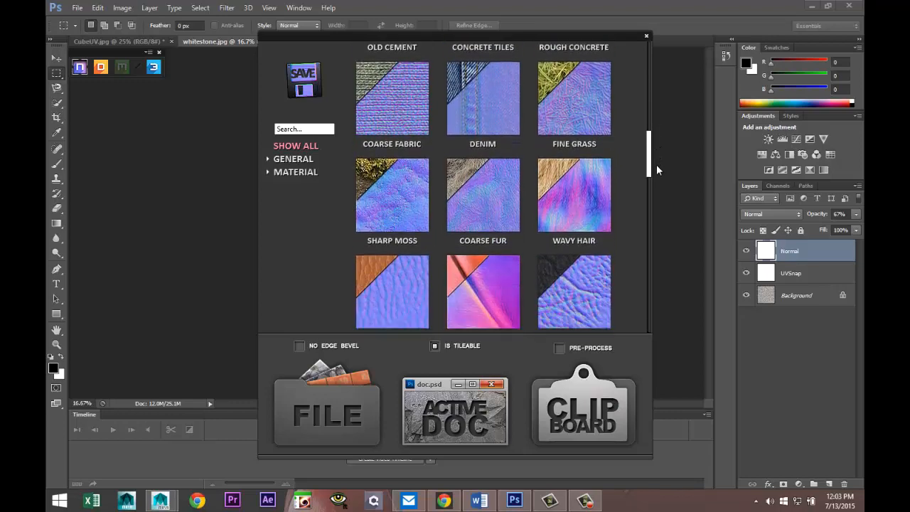
scroll(down, 3)
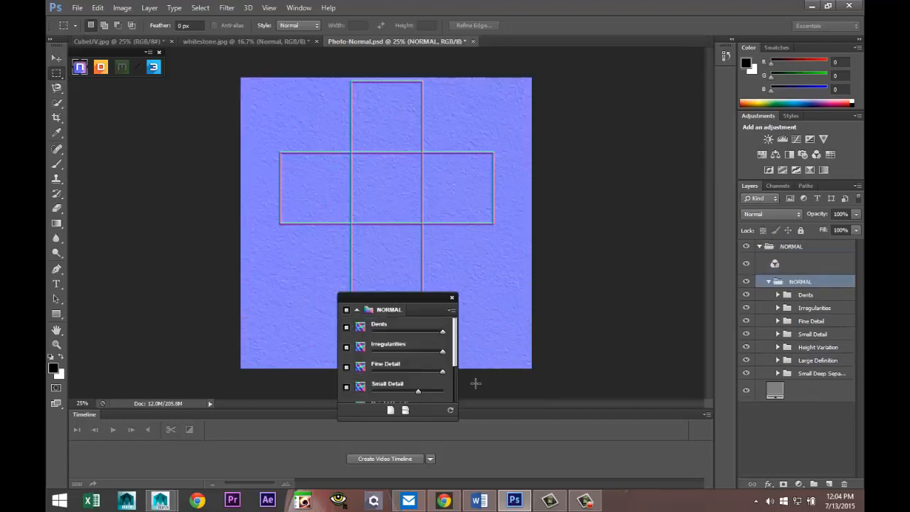
mouse_move(268, 49)
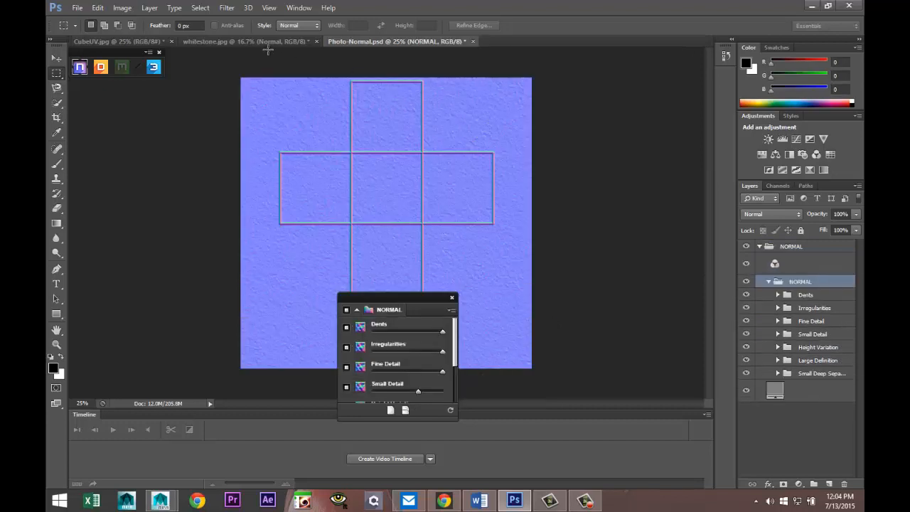
Move the nDo panel to the lower-left to reveal the whole UV cross layout
click(245, 41)
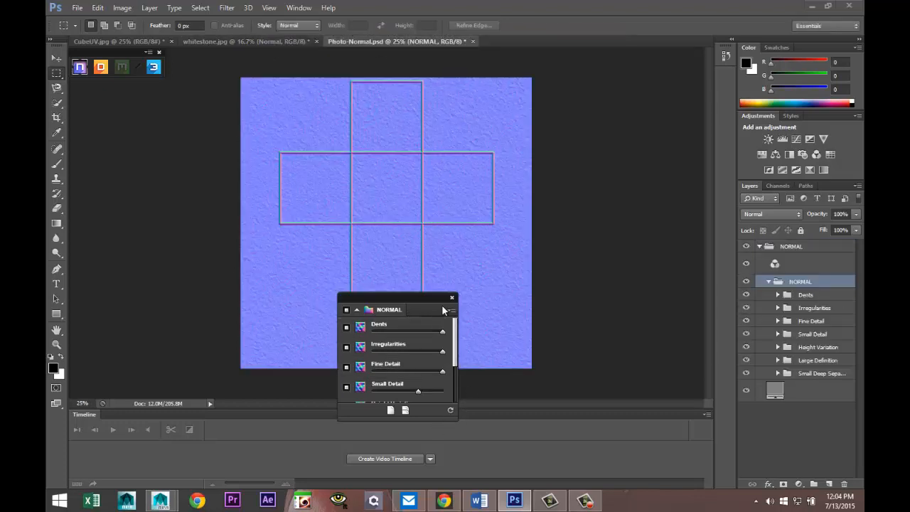
drag(389, 309, 154, 307)
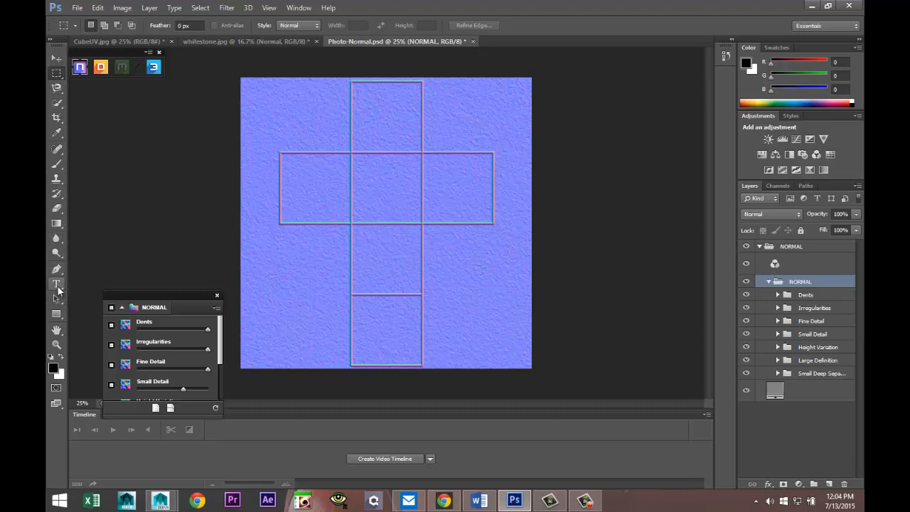
Type STONE as a text layer and centre it on the middle face
click(57, 283)
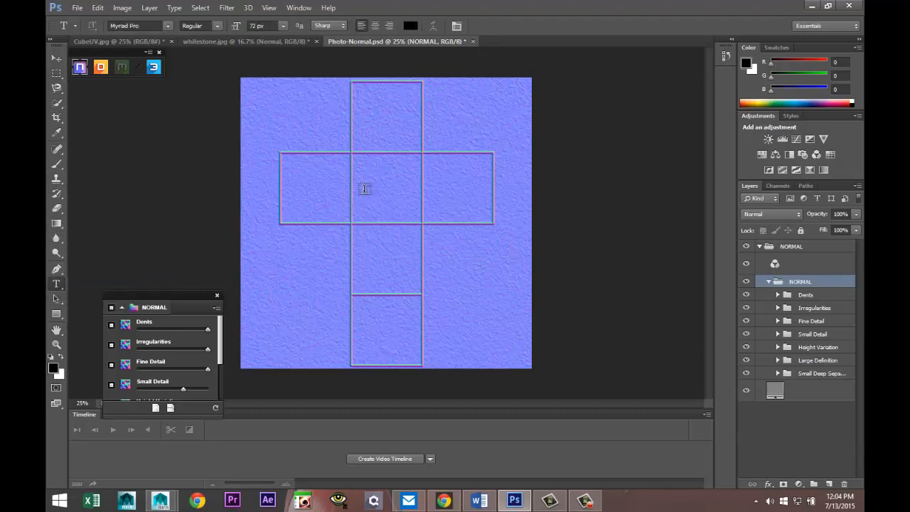
click(365, 188)
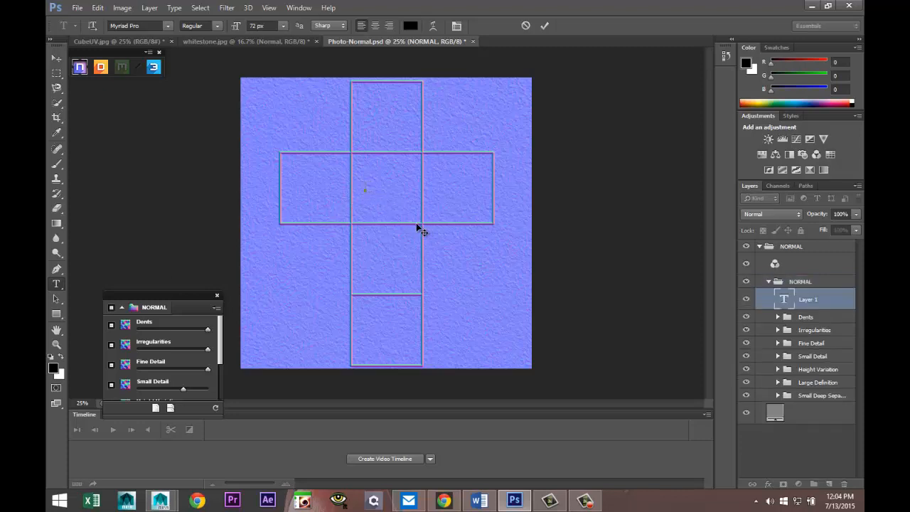
text(STONE)
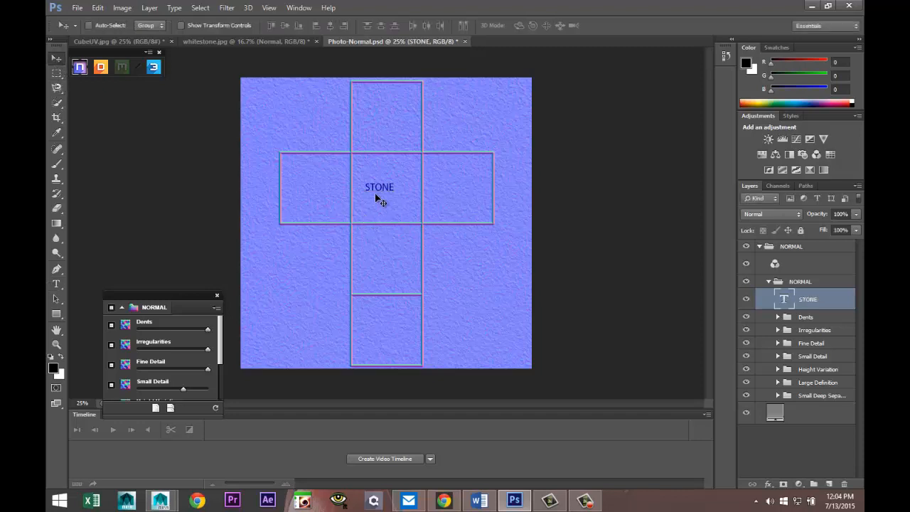
drag(379, 188, 387, 189)
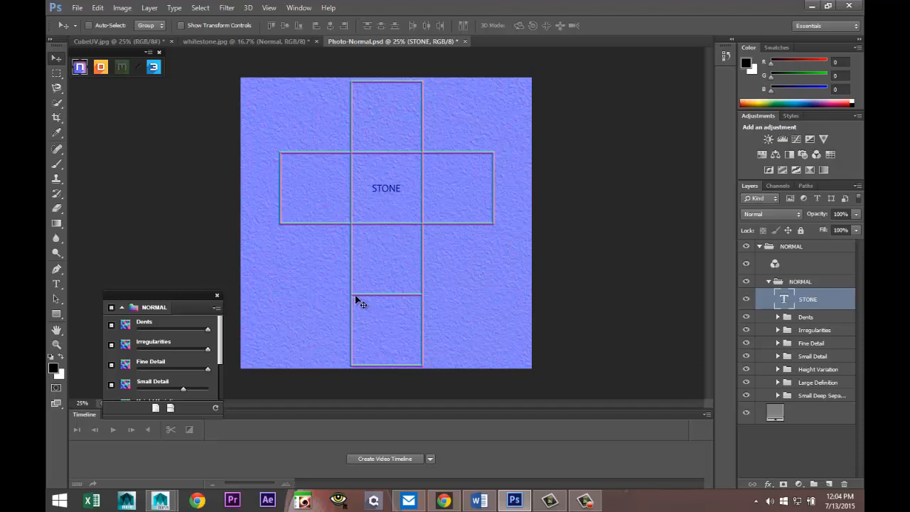
Convert the STONE text in nDo, tune its relief depth, and set bevel to Emboss
click(778, 294)
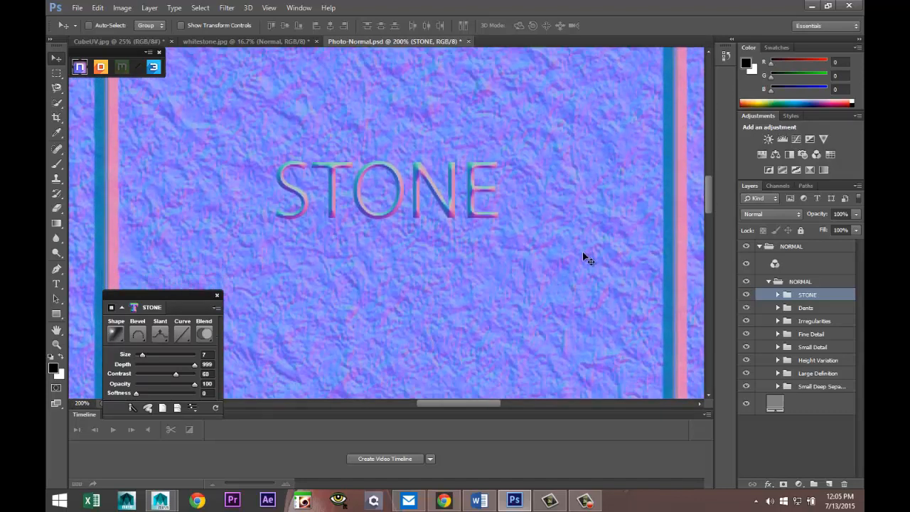
drag(194, 364, 182, 364)
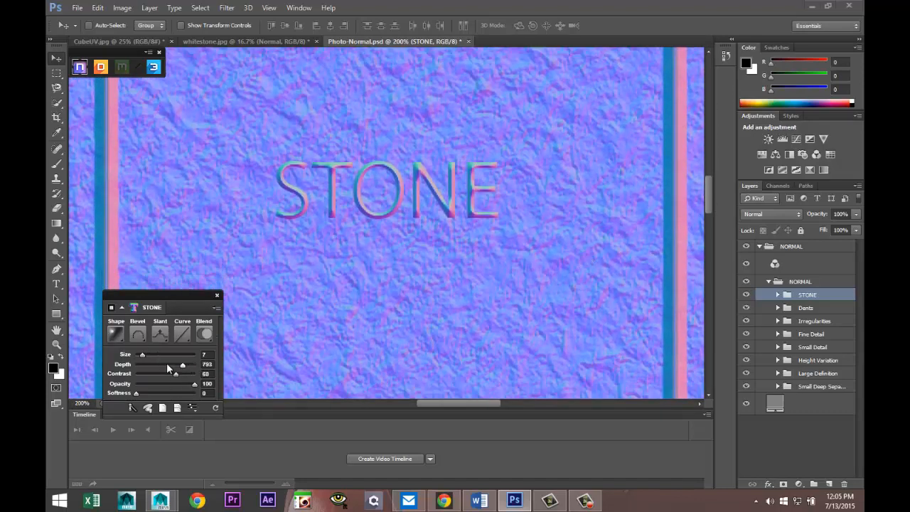
drag(183, 364, 146, 364)
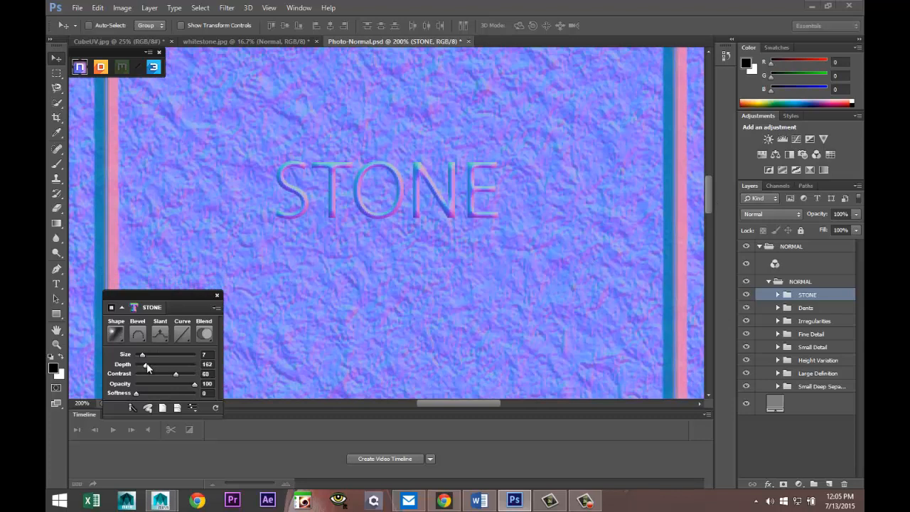
drag(145, 364, 171, 364)
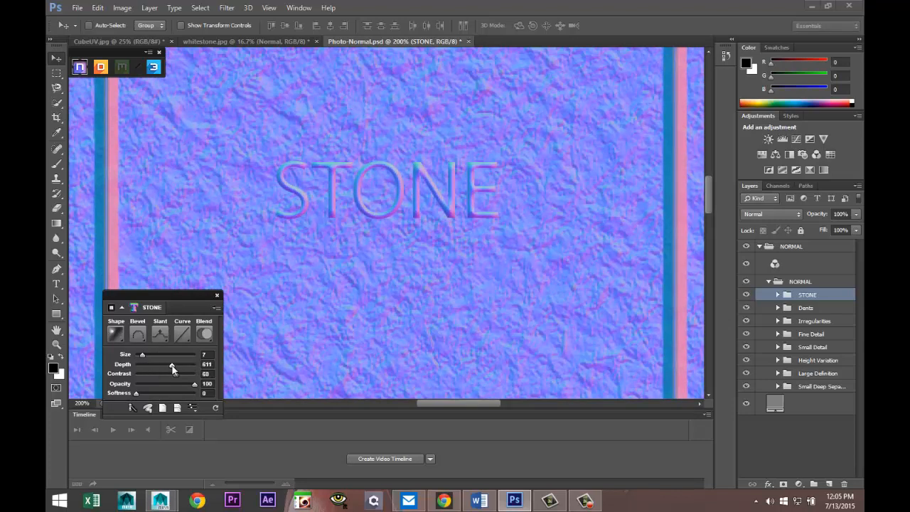
drag(171, 365, 185, 365)
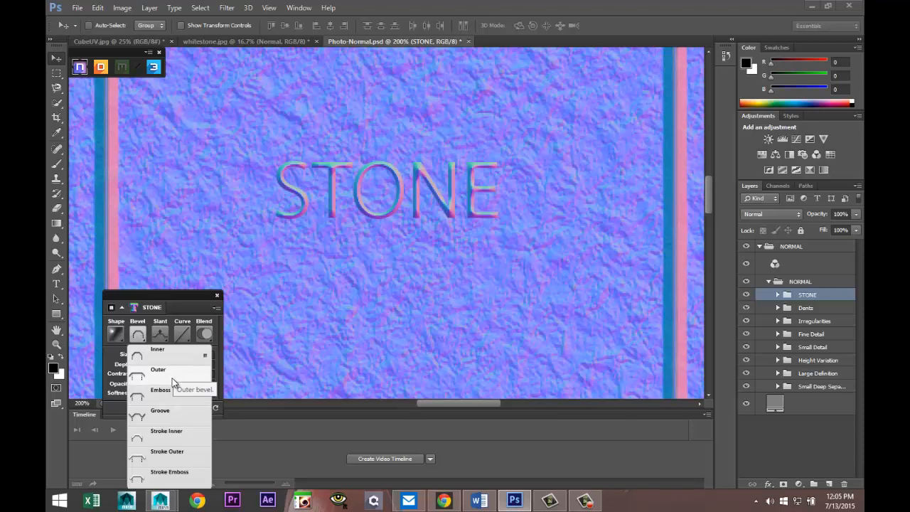
click(158, 369)
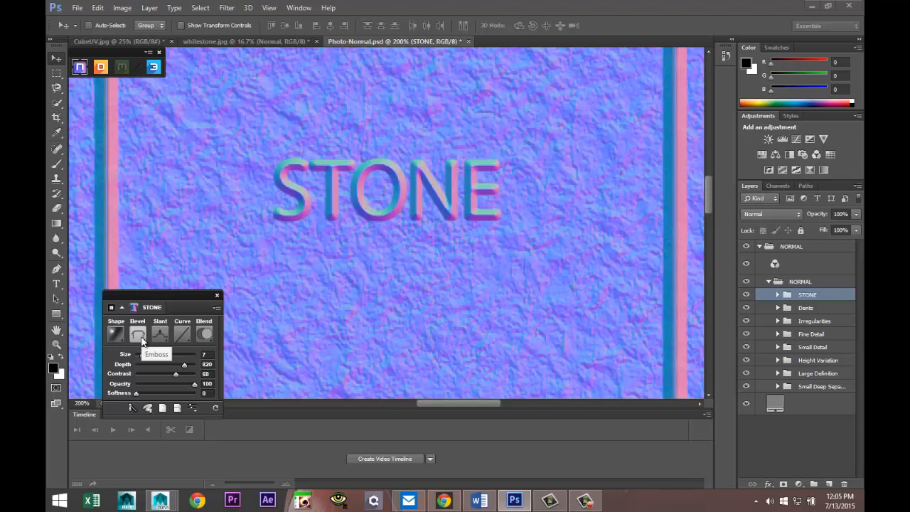
click(138, 335)
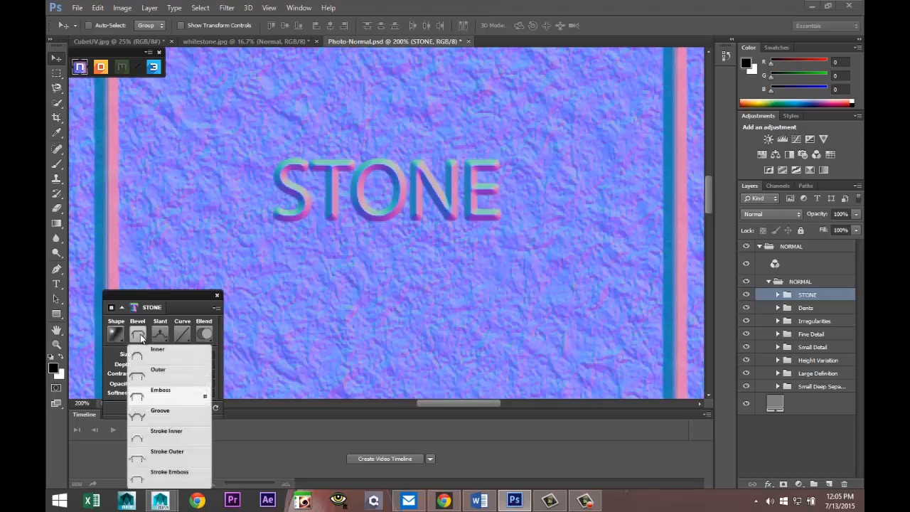
mouse_move(169, 360)
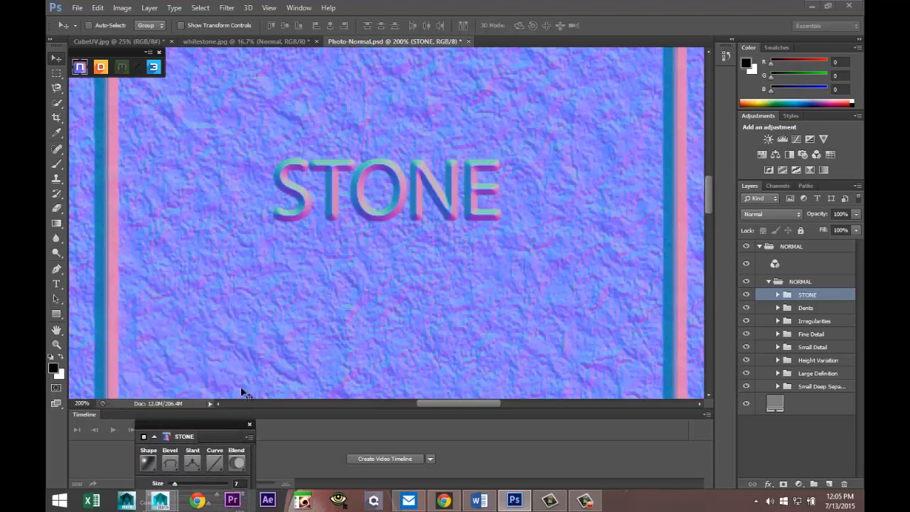
Save a JPEG copy of the normal map named Stonenormal on the Desktop
click(77, 8)
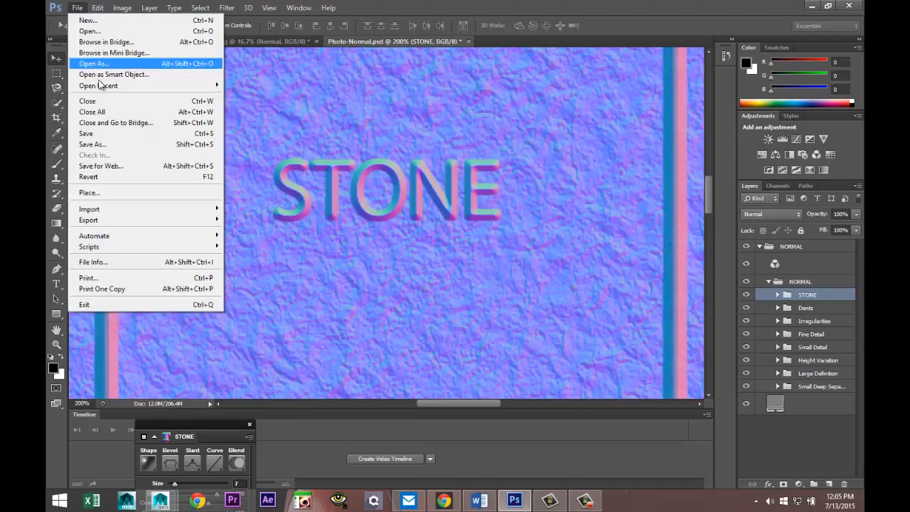
mouse_move(107, 85)
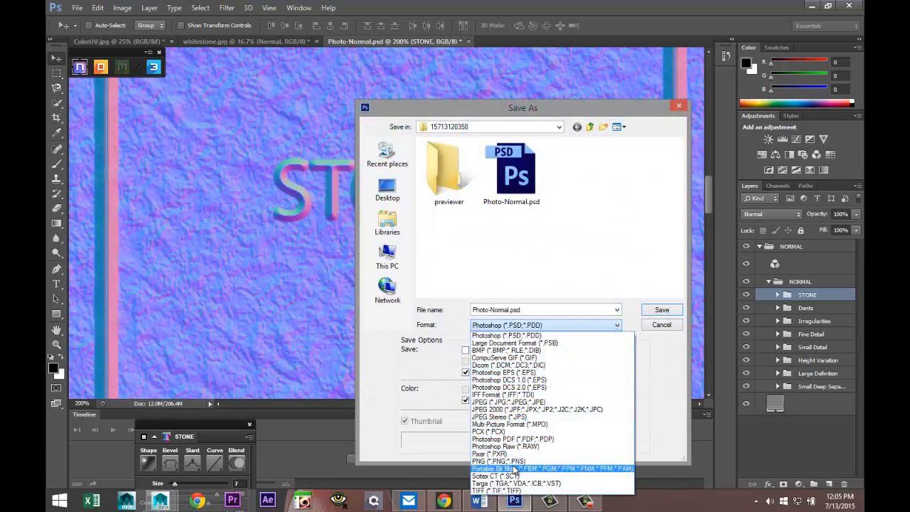
mouse_move(510, 402)
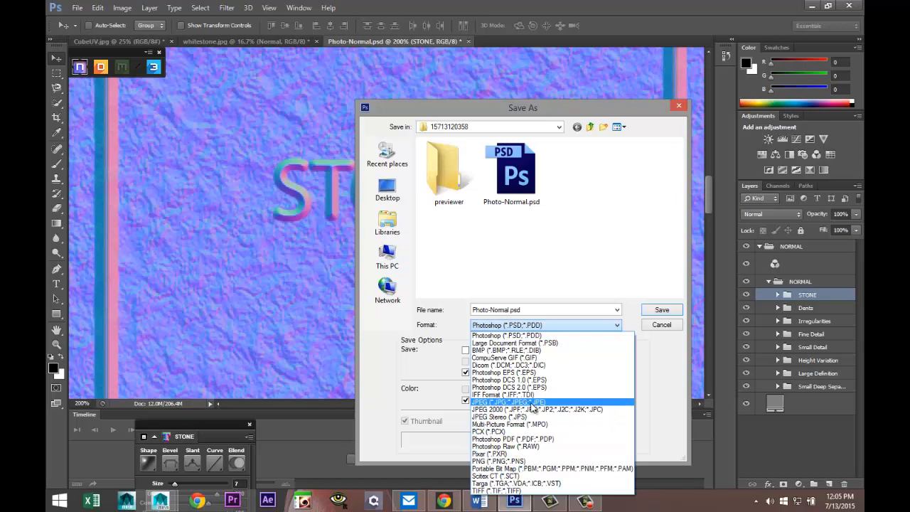
click(508, 401)
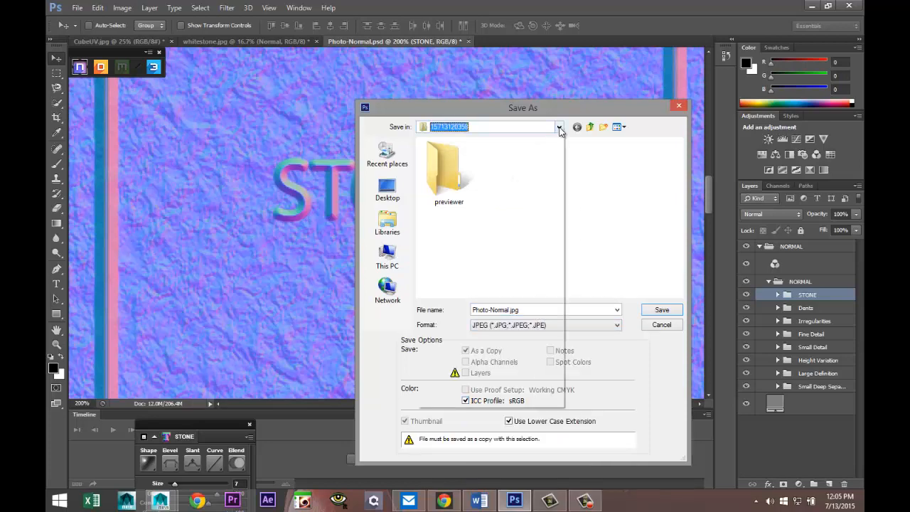
click(560, 127)
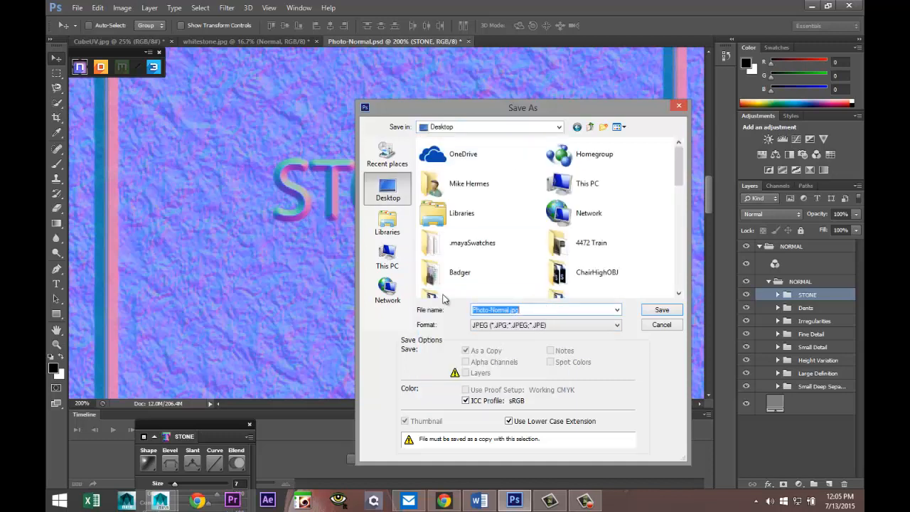
mouse_move(460, 272)
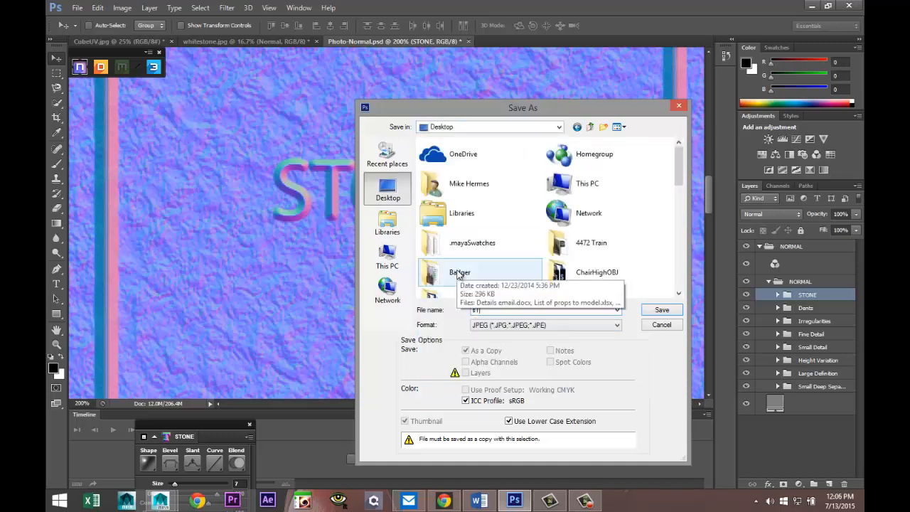
text(STONENORMAL)
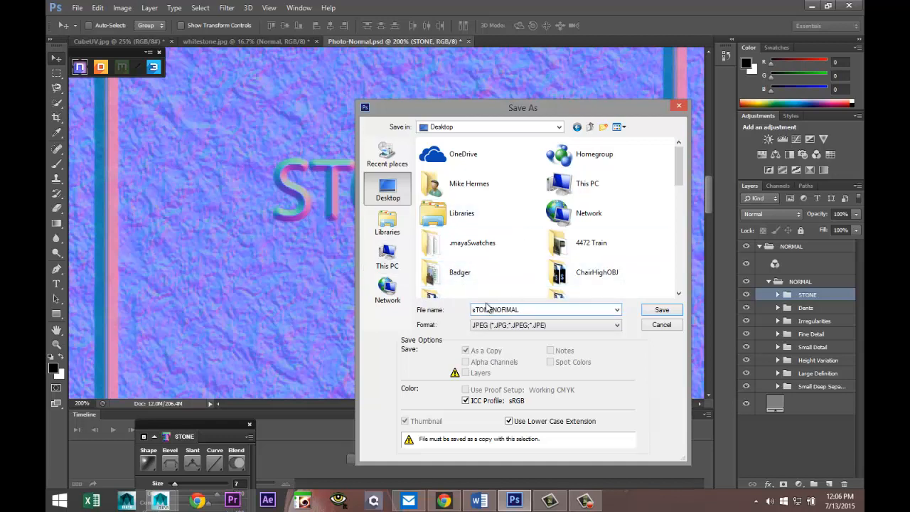
click(545, 309)
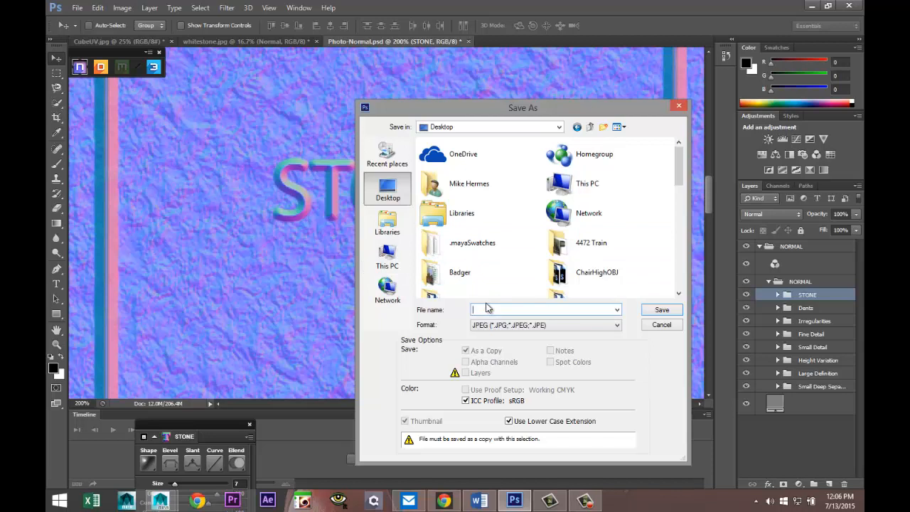
text(Stonenormal)
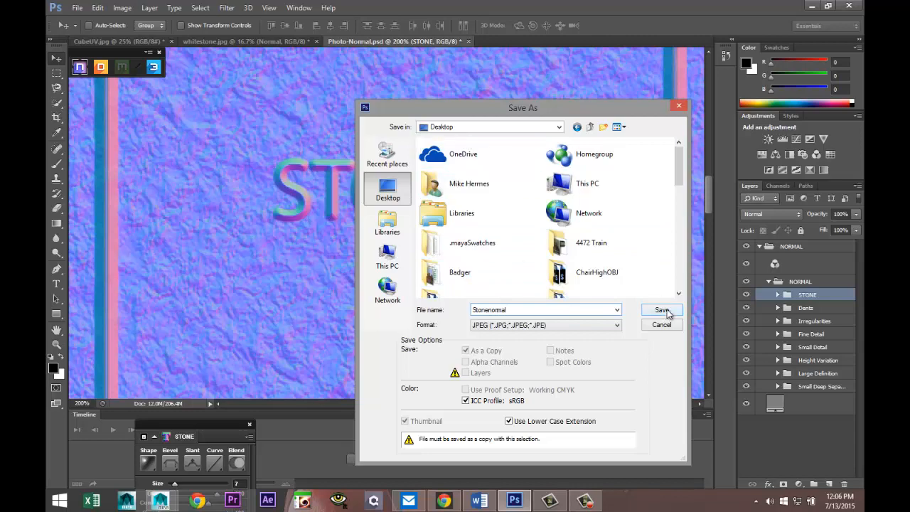
click(661, 310)
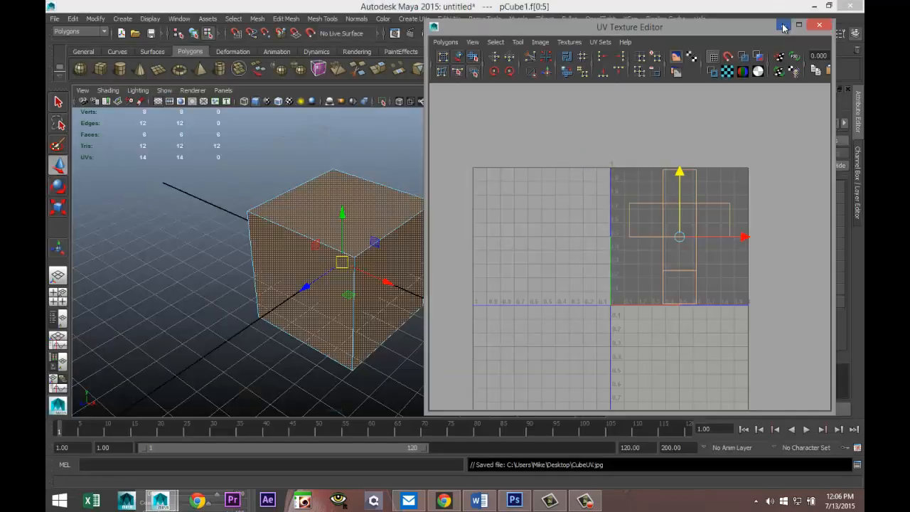
Close the UV Texture Editor and assign a new Lambert material to the cube
click(820, 25)
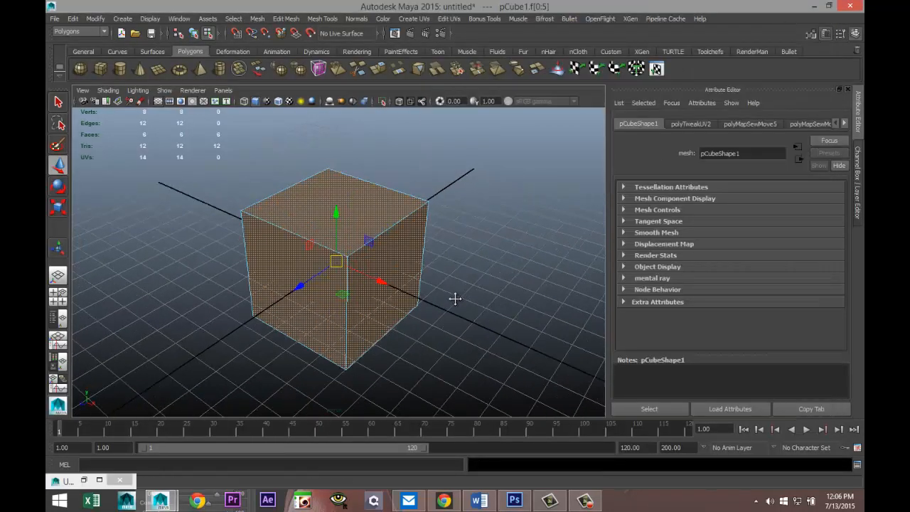
right_click(337, 256)
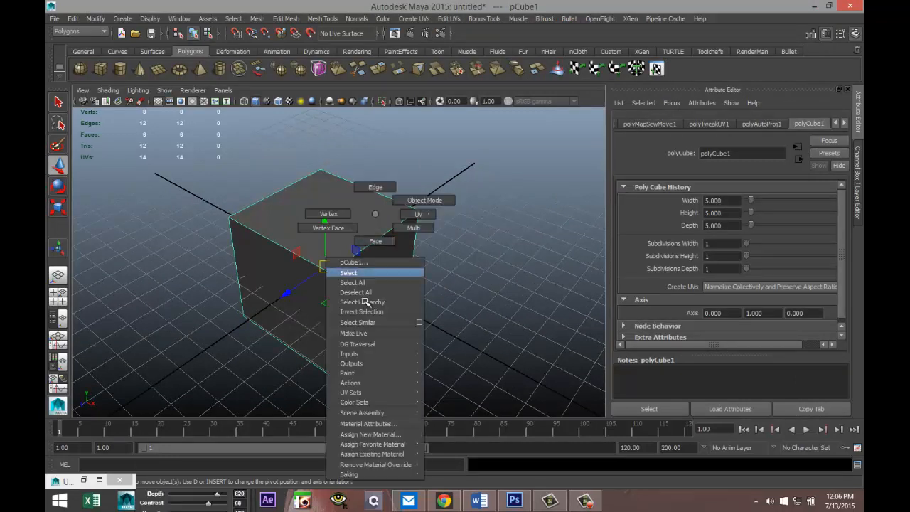
click(370, 434)
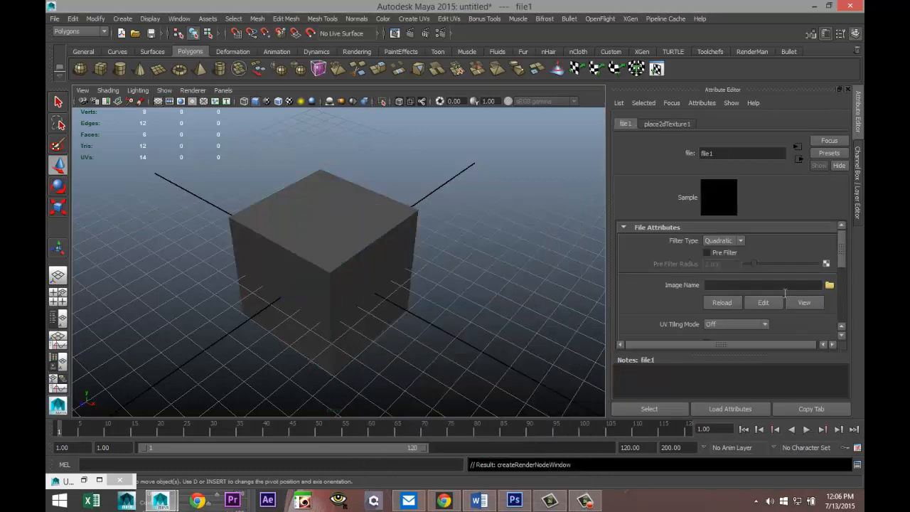
Load whitestone.jpg as a file texture into the material's Color
click(829, 284)
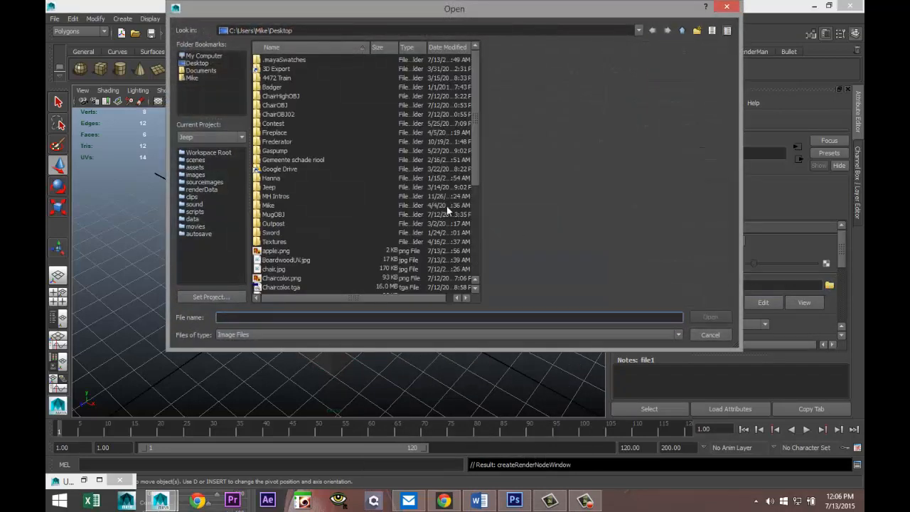
scroll(down, 3)
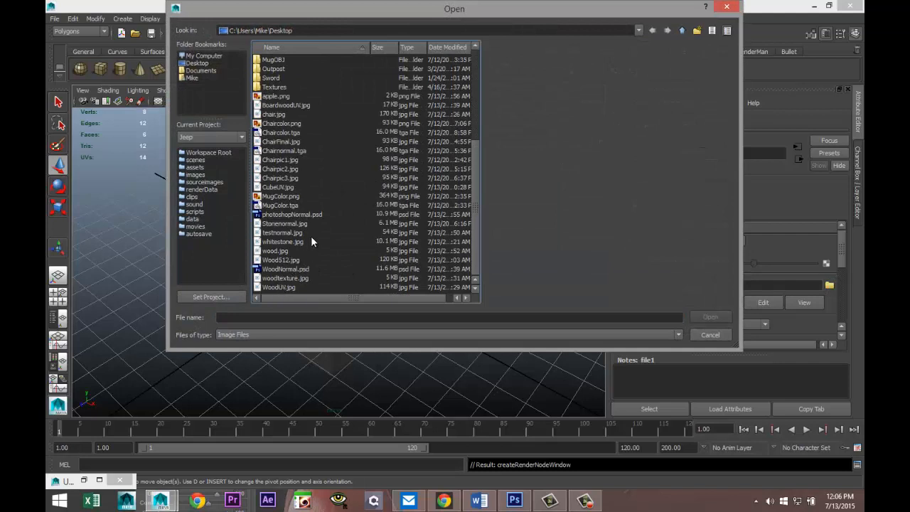
mouse_move(293, 247)
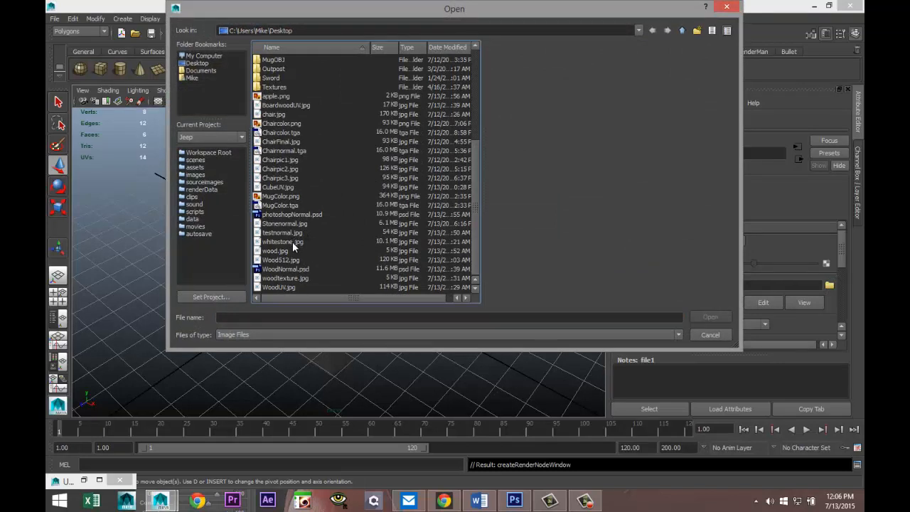
click(282, 242)
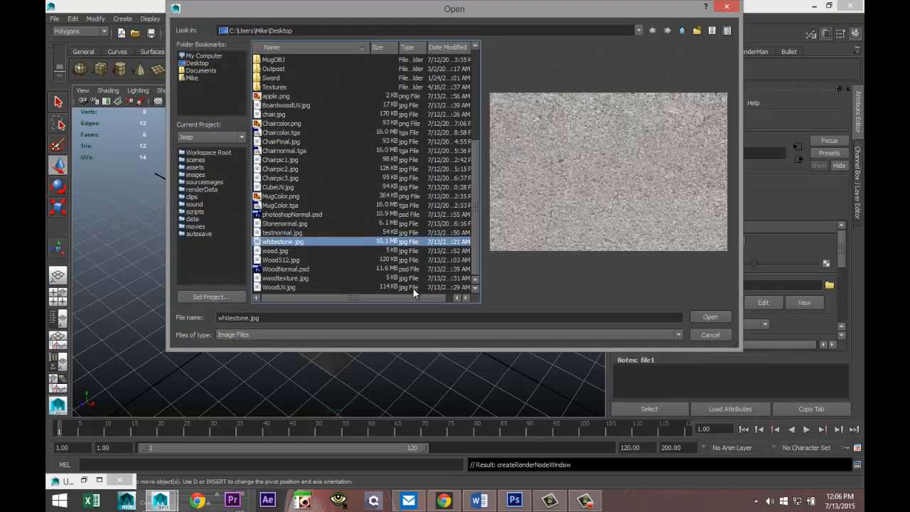
click(710, 316)
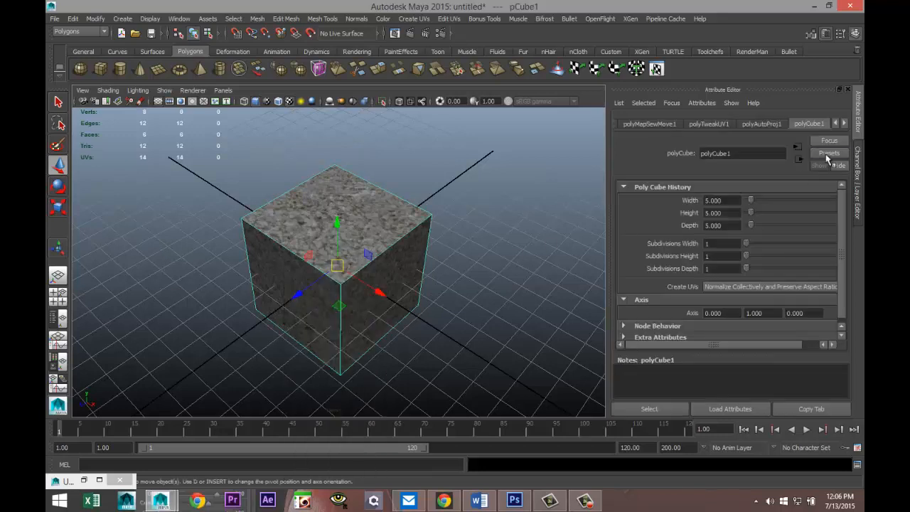
Add a file texture to lambert2's Bump Mapping, used as Tangent Space Normals
click(844, 123)
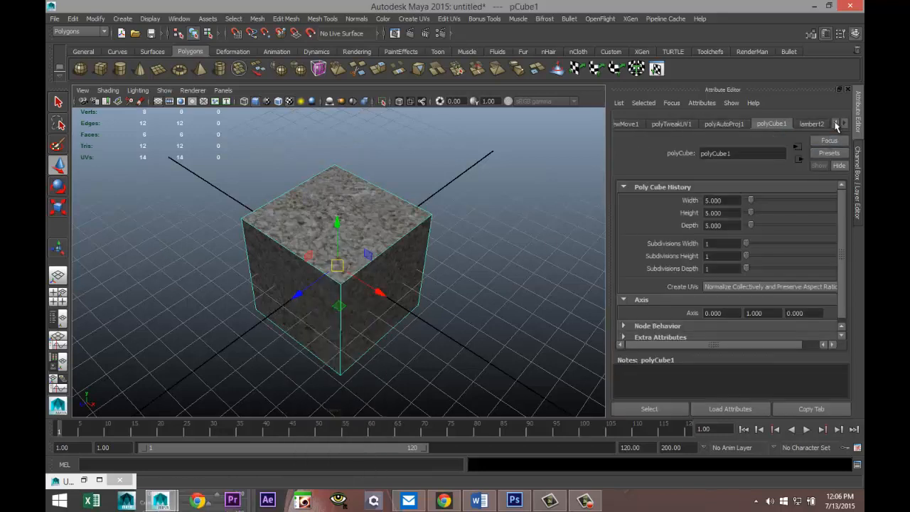
click(813, 123)
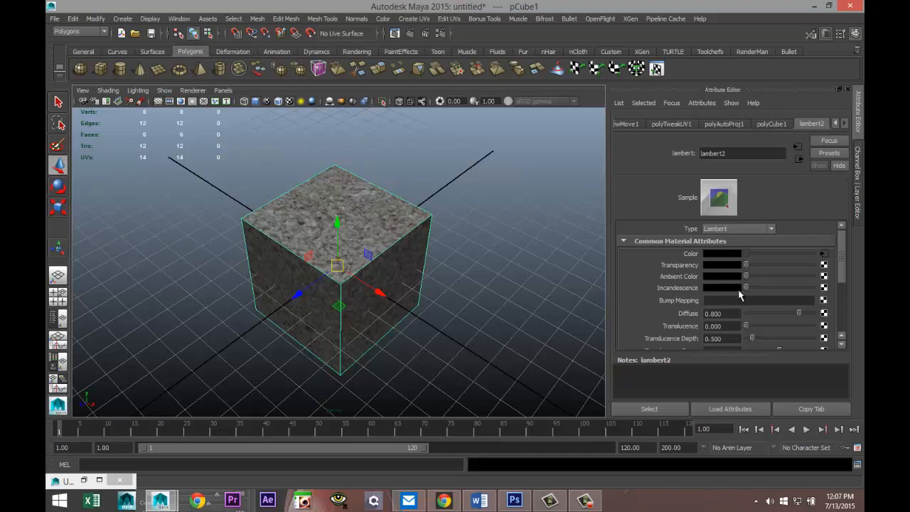
mouse_move(825, 303)
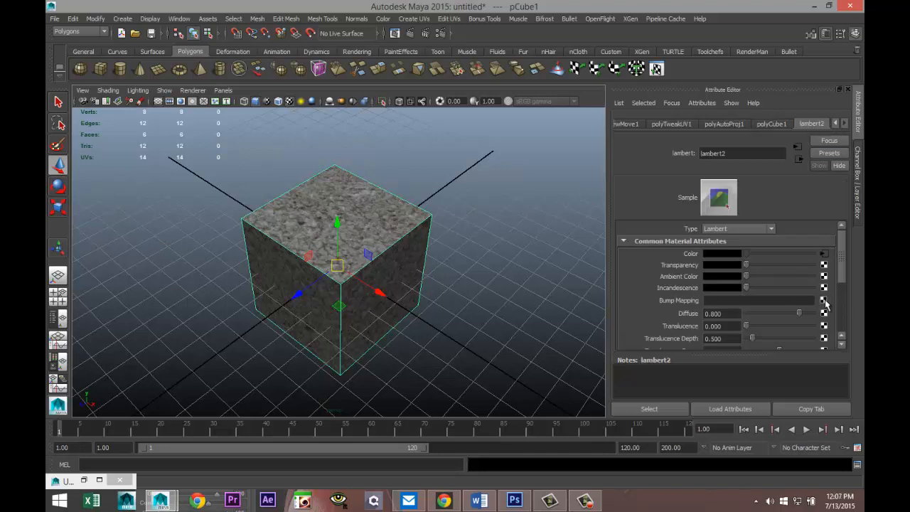
click(824, 301)
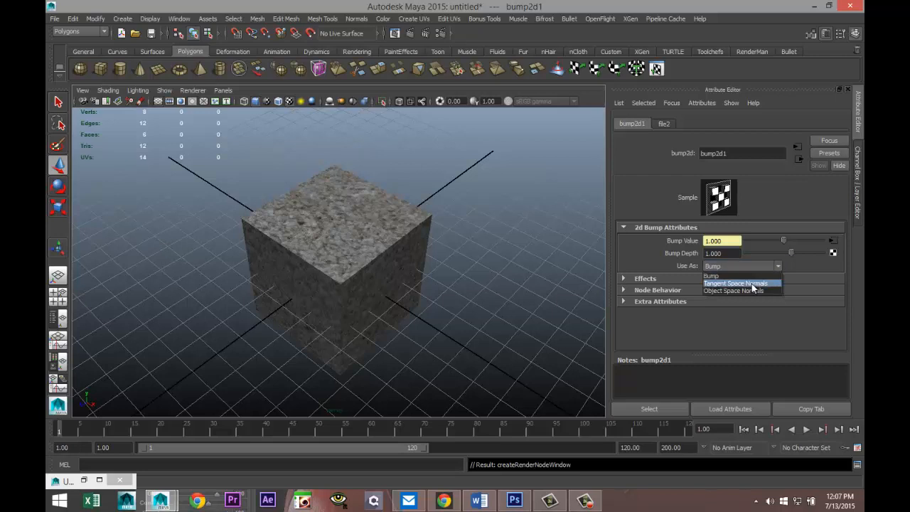
click(736, 283)
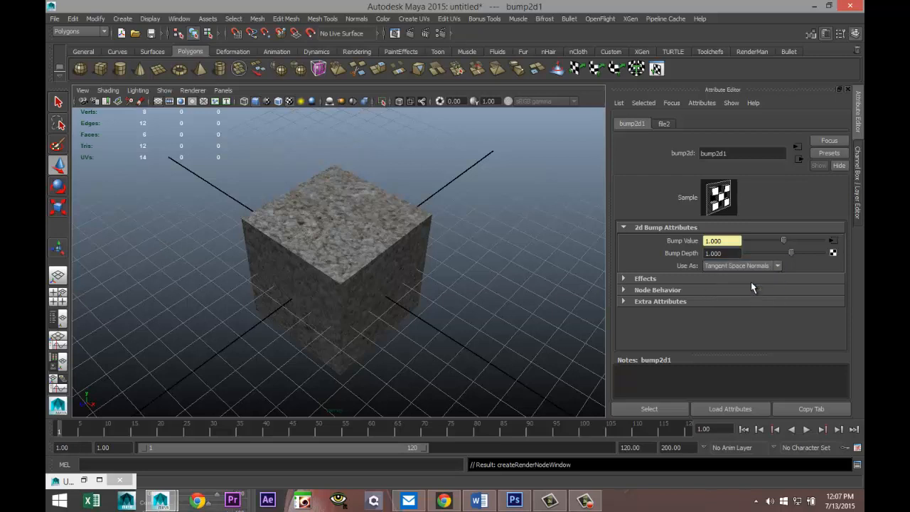
Load Stonenormal.jpg into the file2 bump texture
click(664, 124)
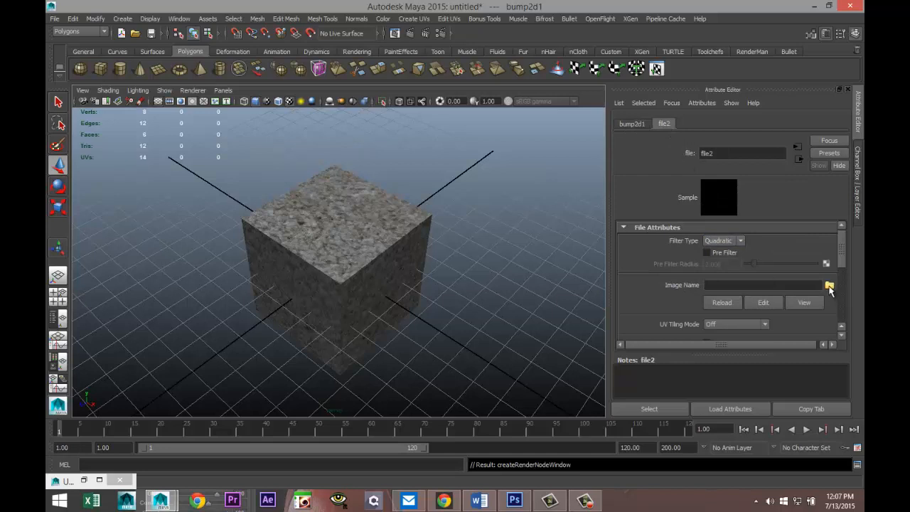
click(829, 285)
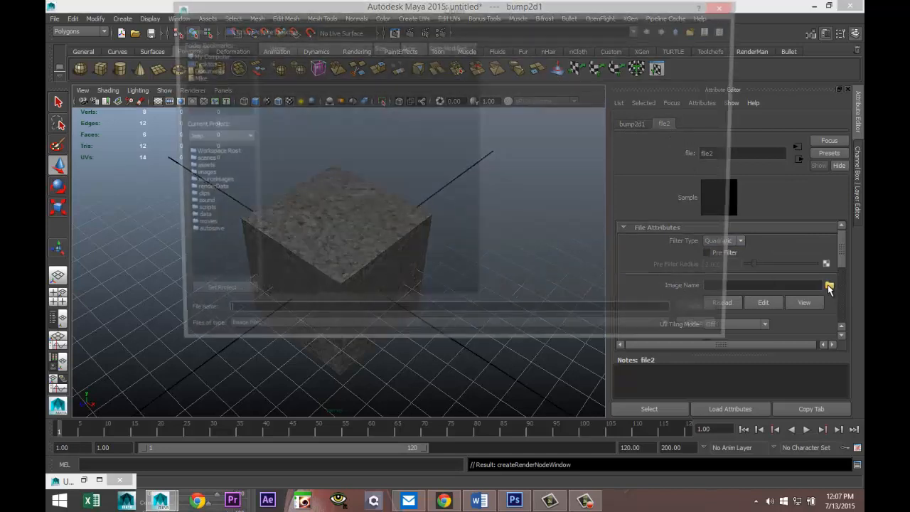
click(830, 285)
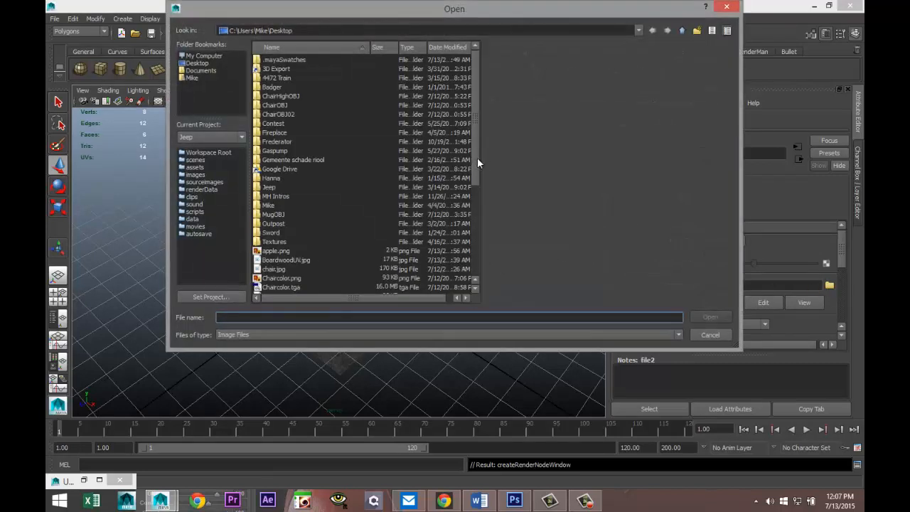
scroll(down, 3)
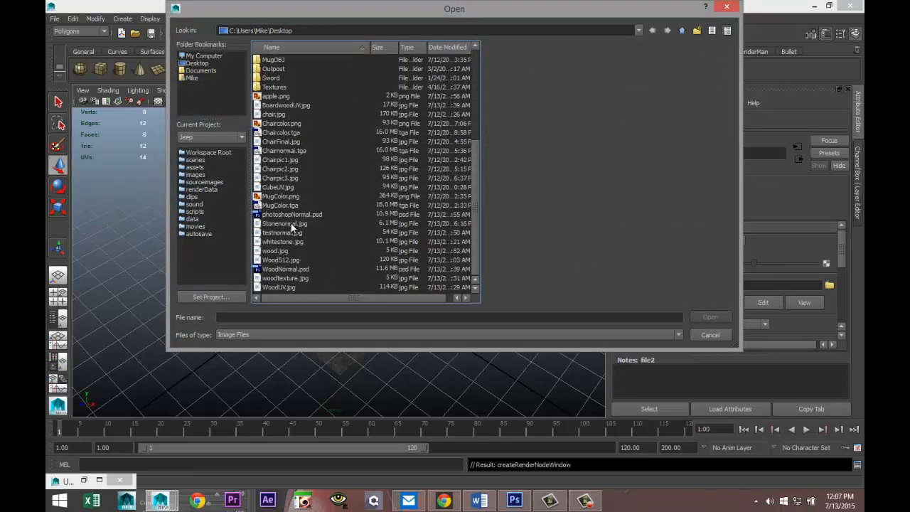
click(285, 223)
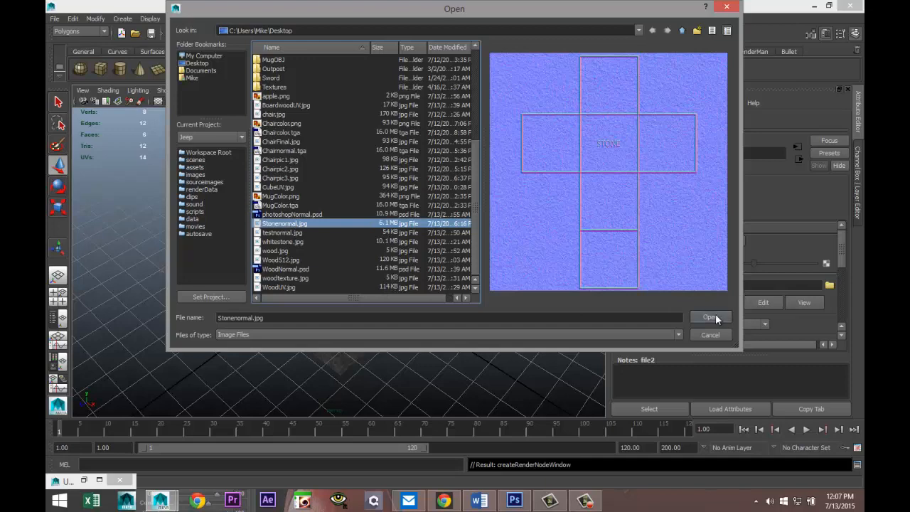
click(709, 317)
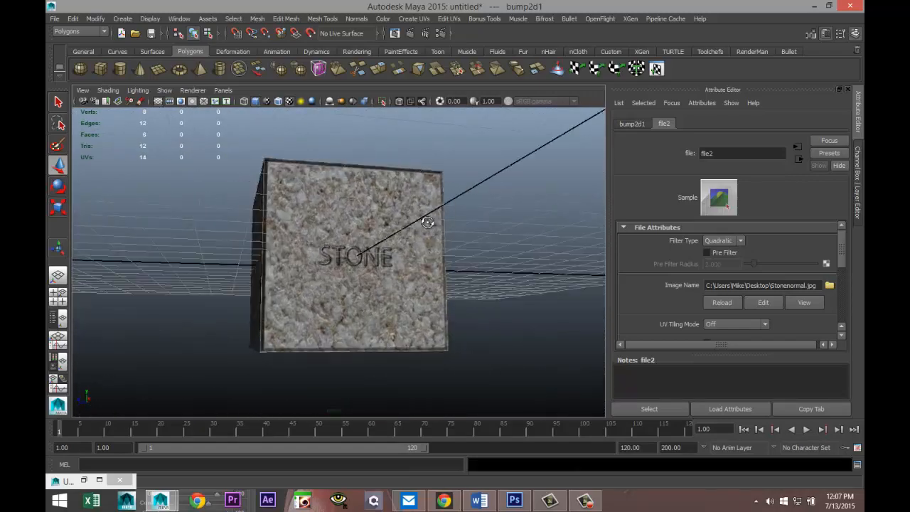
Orbit closer to the STONE engraving and add a point light to the scene
drag(426, 221, 439, 280)
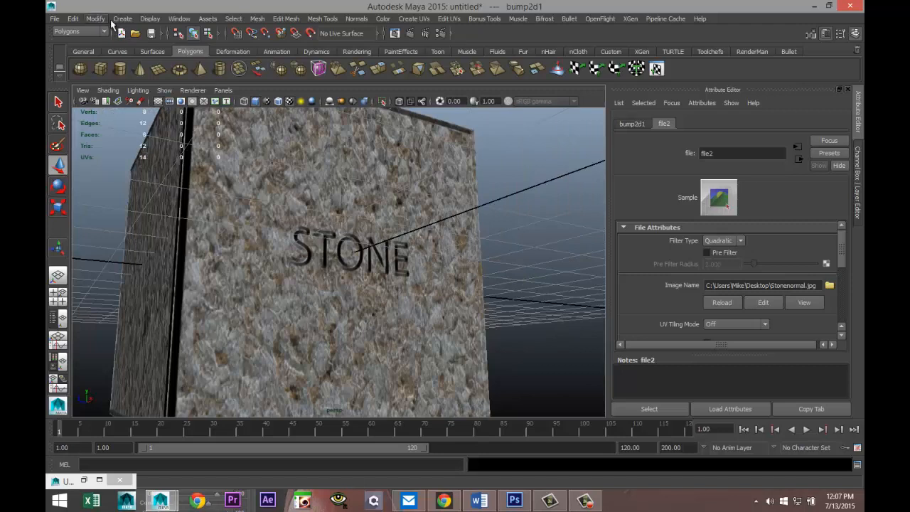
click(122, 19)
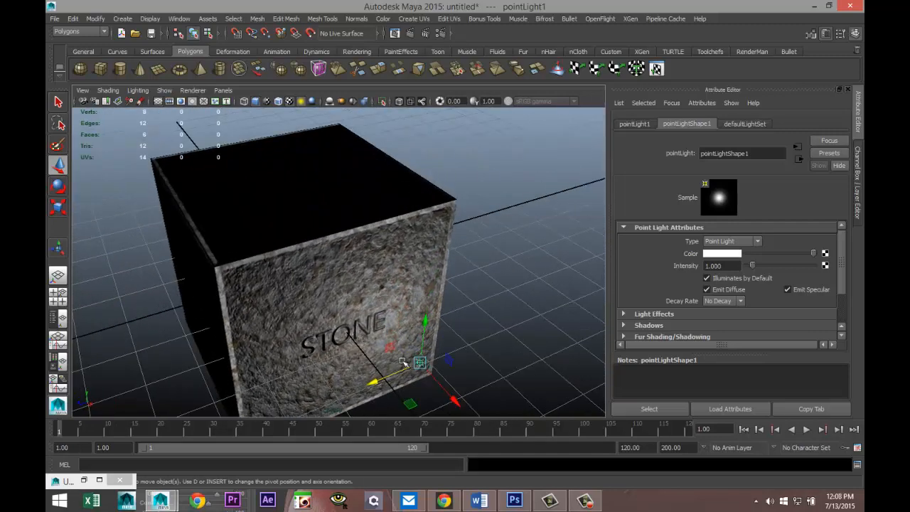
Orbit the view and drag pointLight1 down near the cube's engraved front face
drag(420, 363, 437, 199)
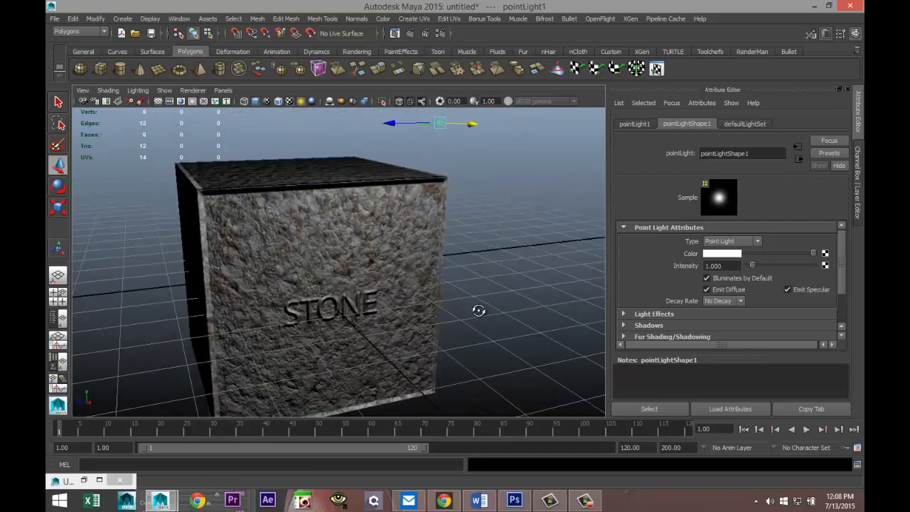
drag(479, 311, 520, 278)
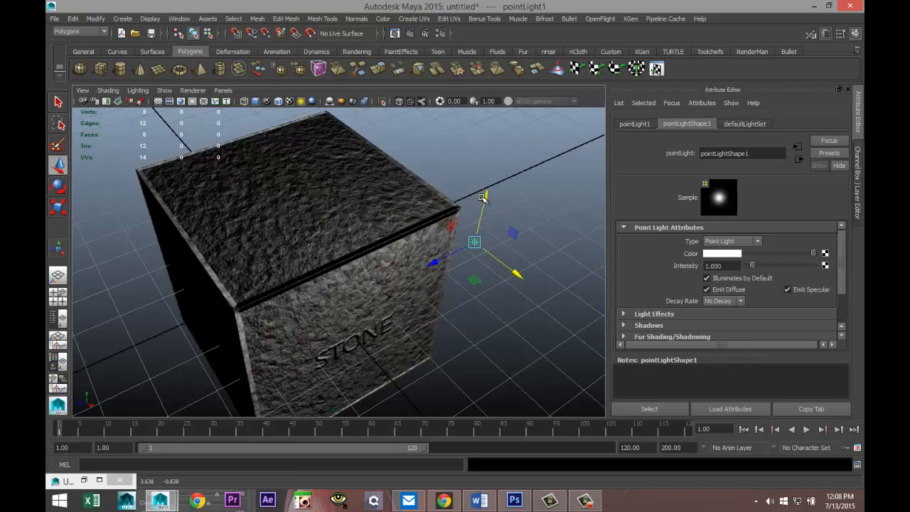
drag(474, 242, 456, 320)
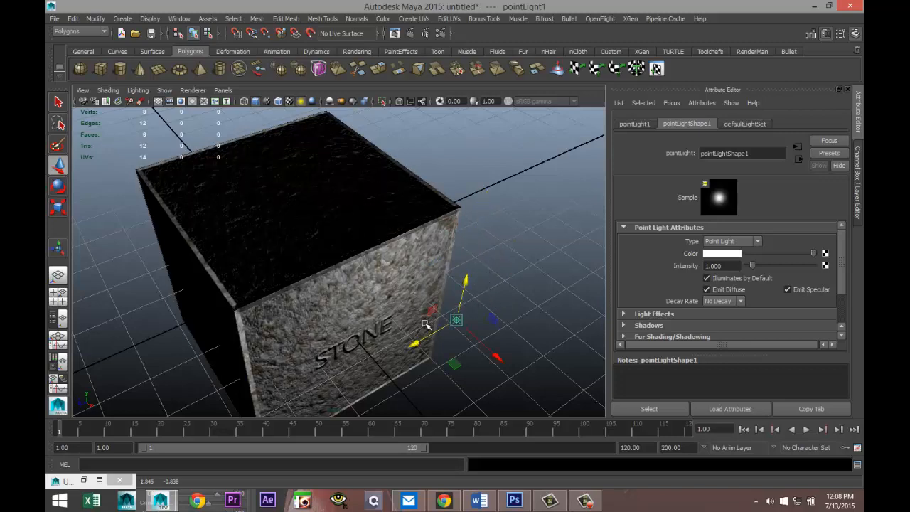